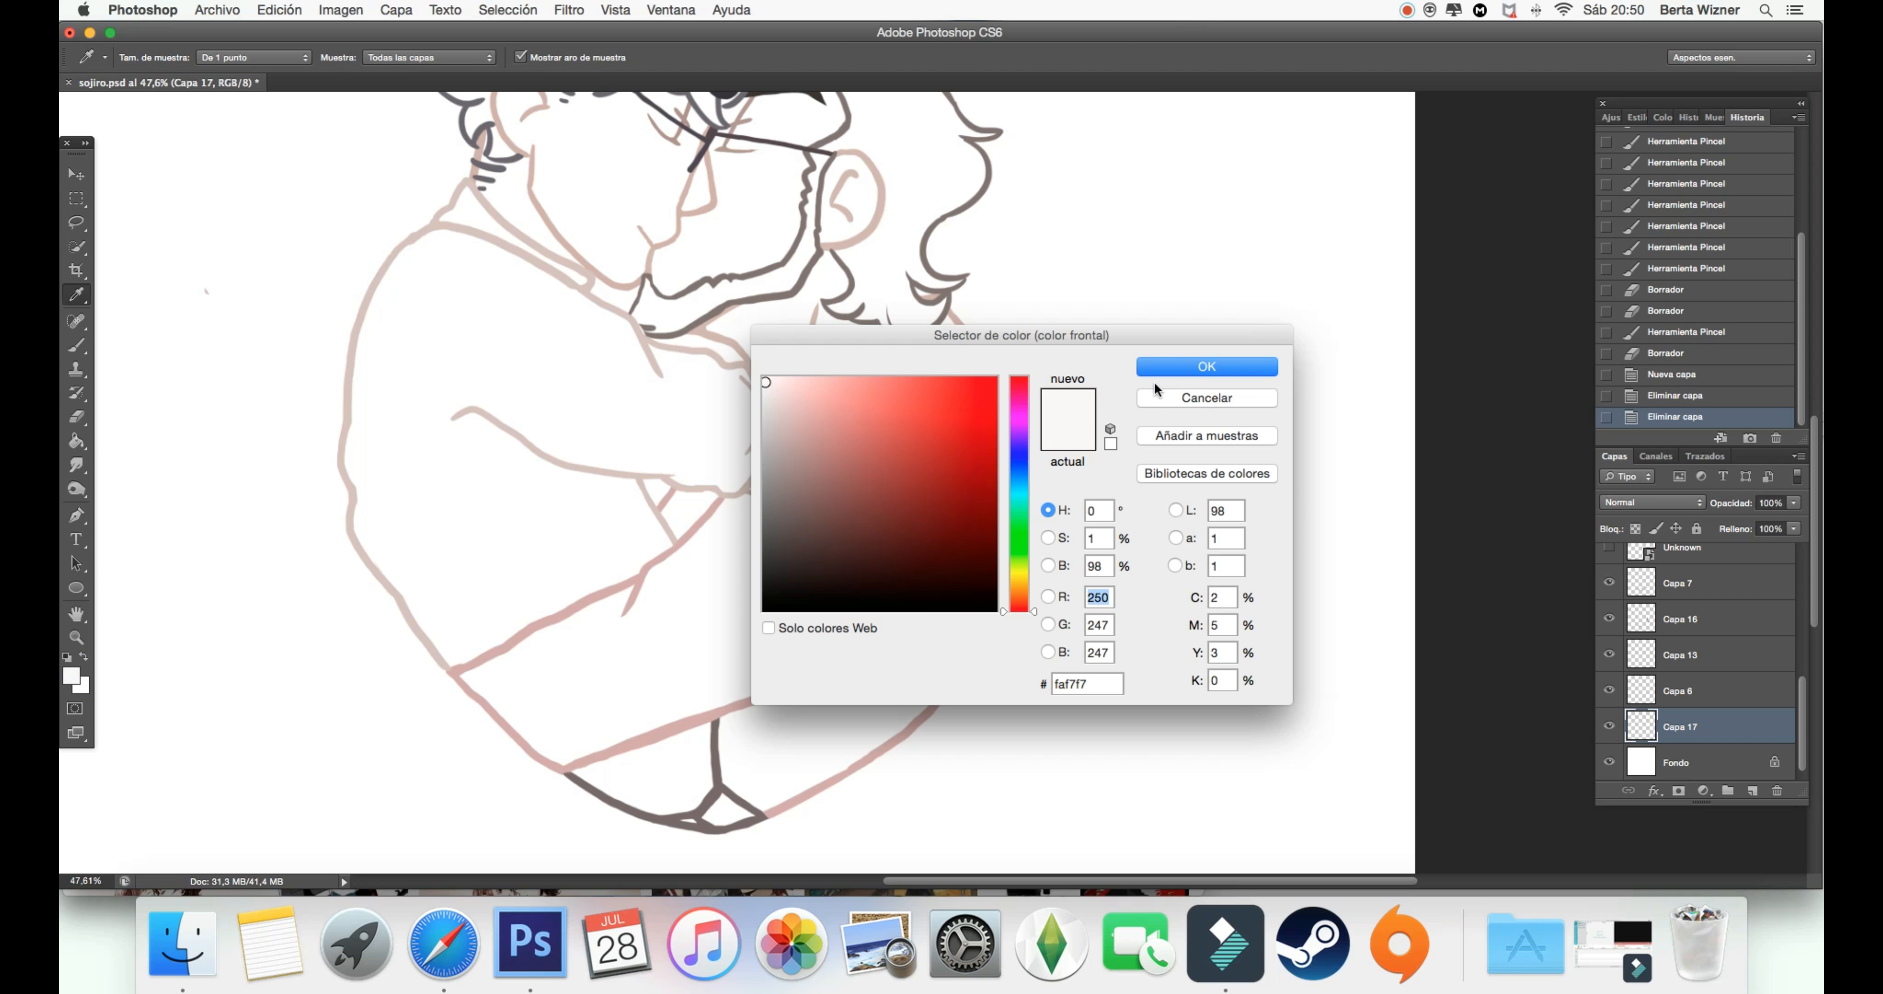
Step: Fill both men's skin with peach and their shirts with pale beige on base-colour layers
click(1206, 367)
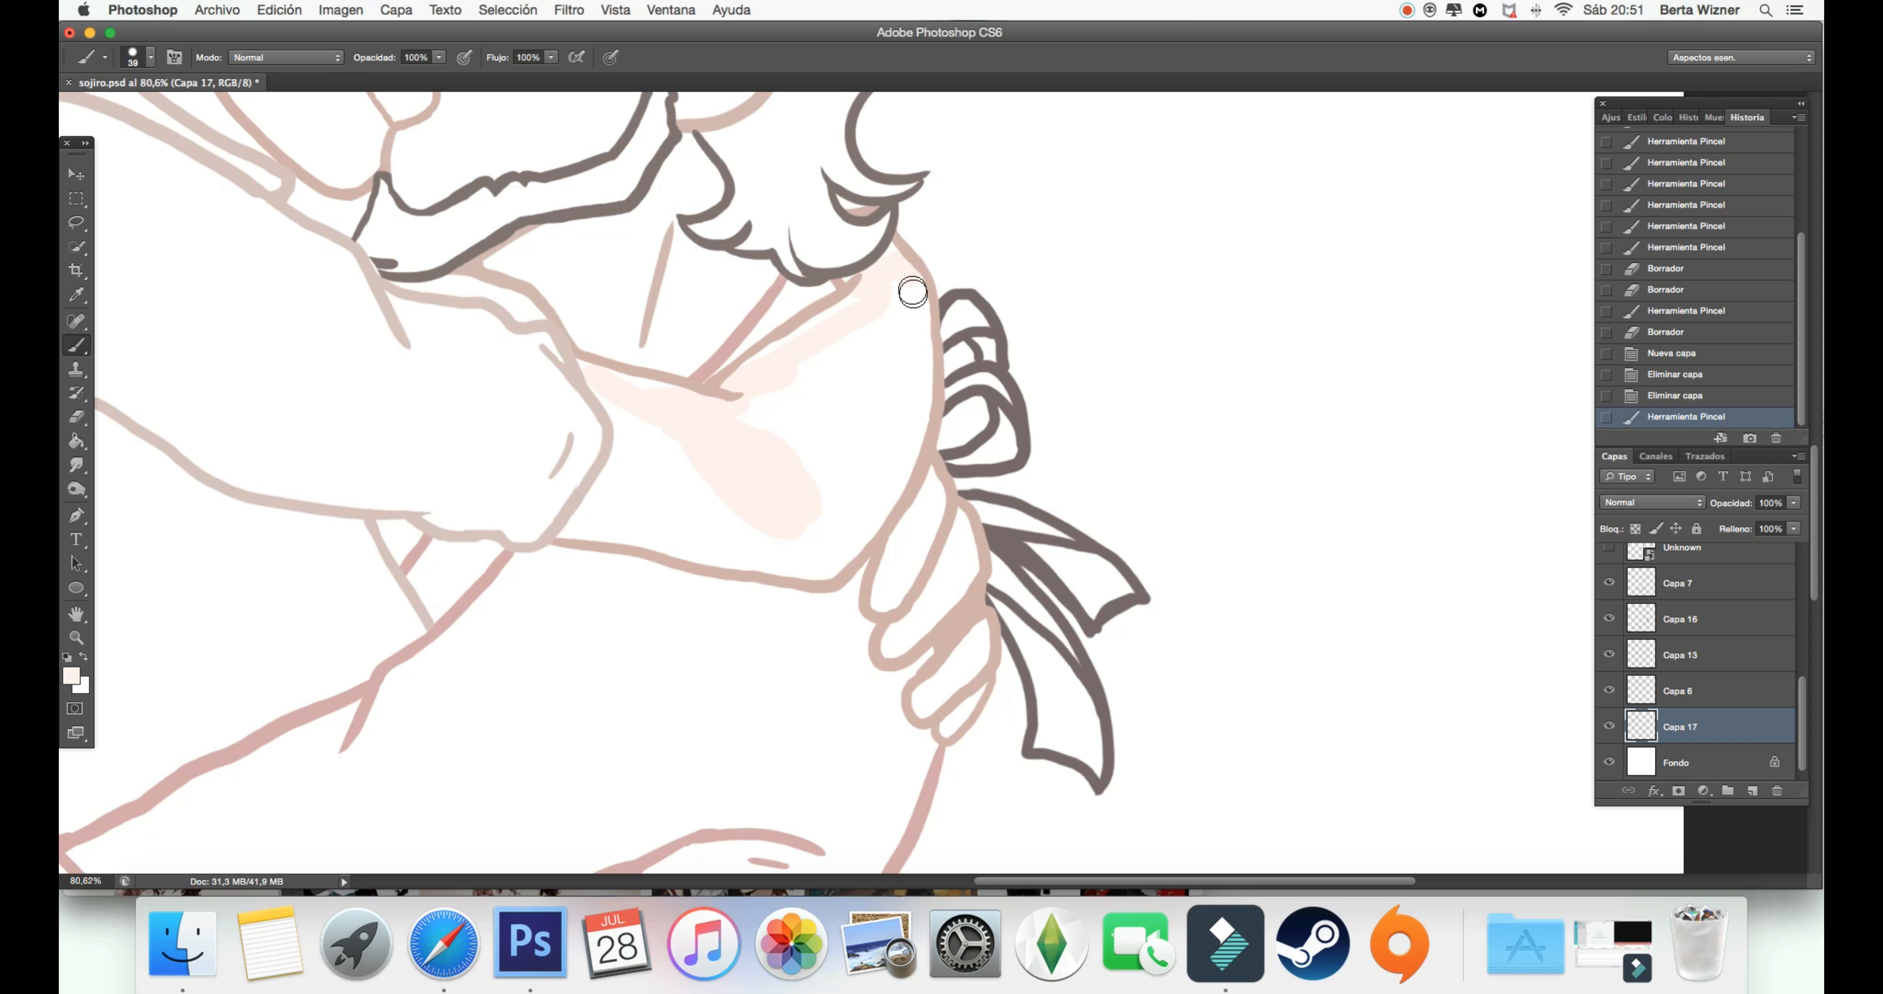
click(949, 514)
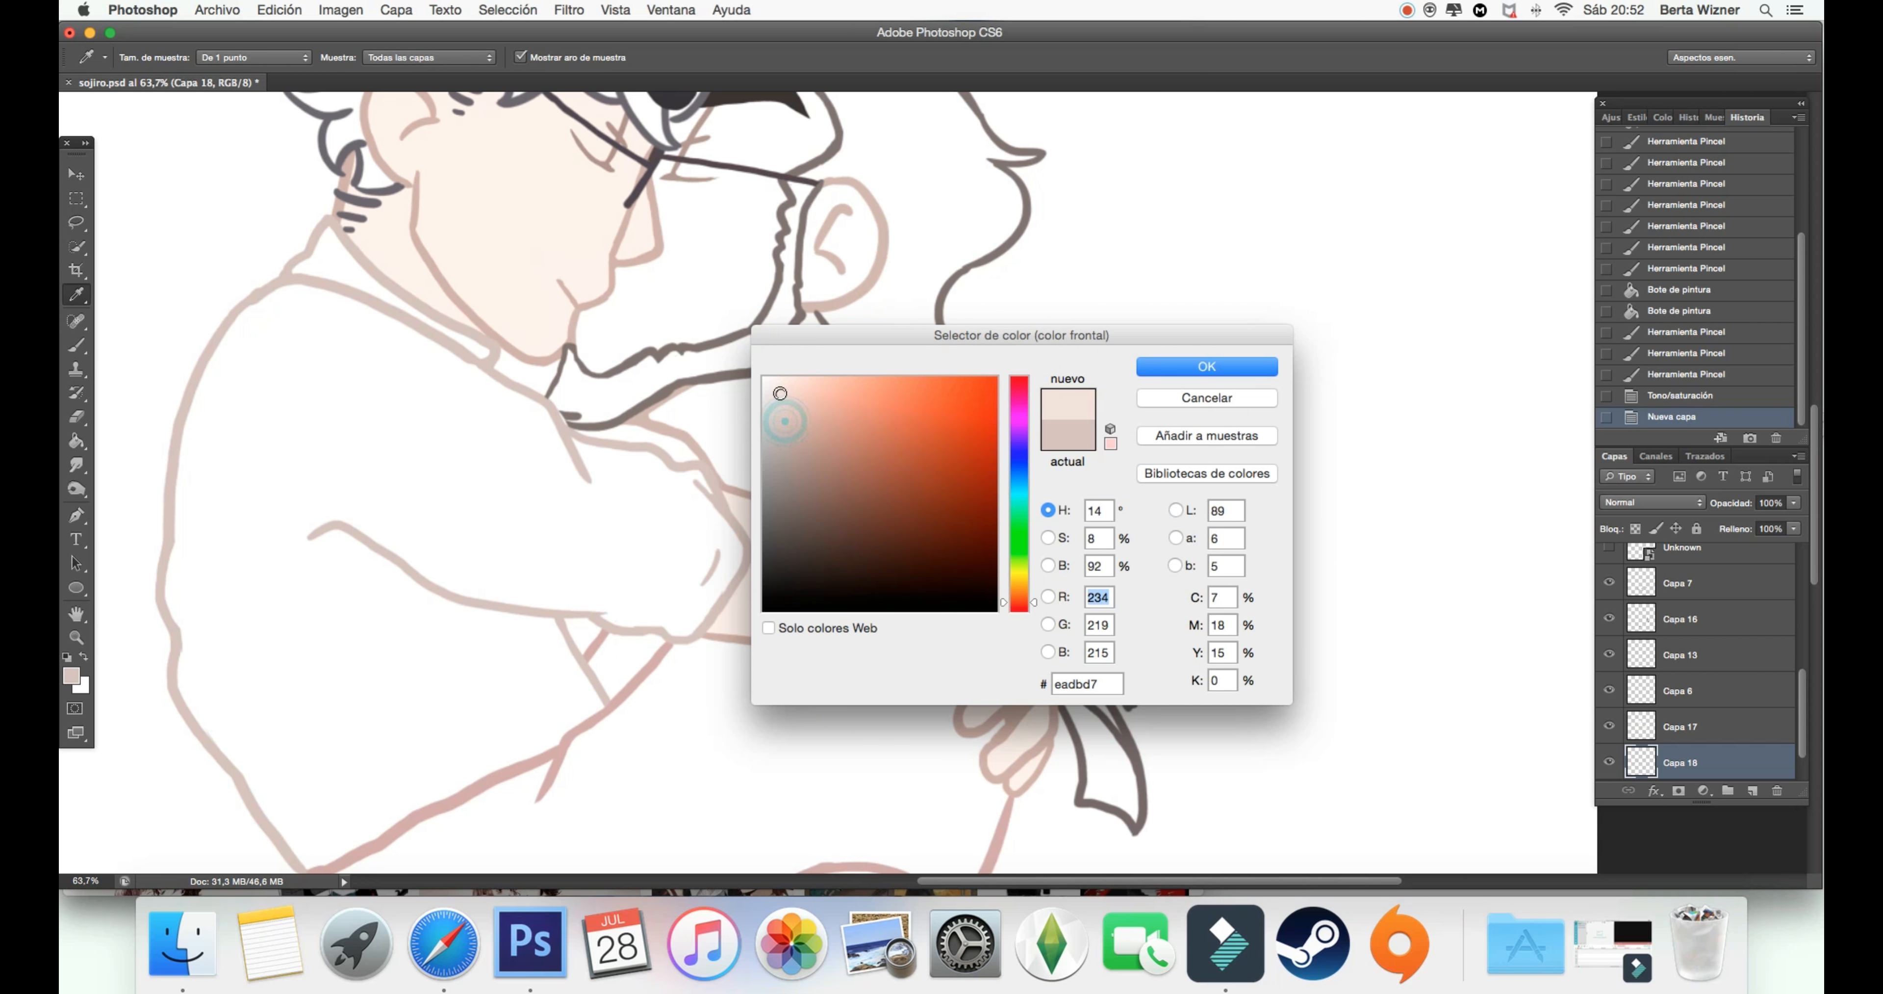
click(1206, 367)
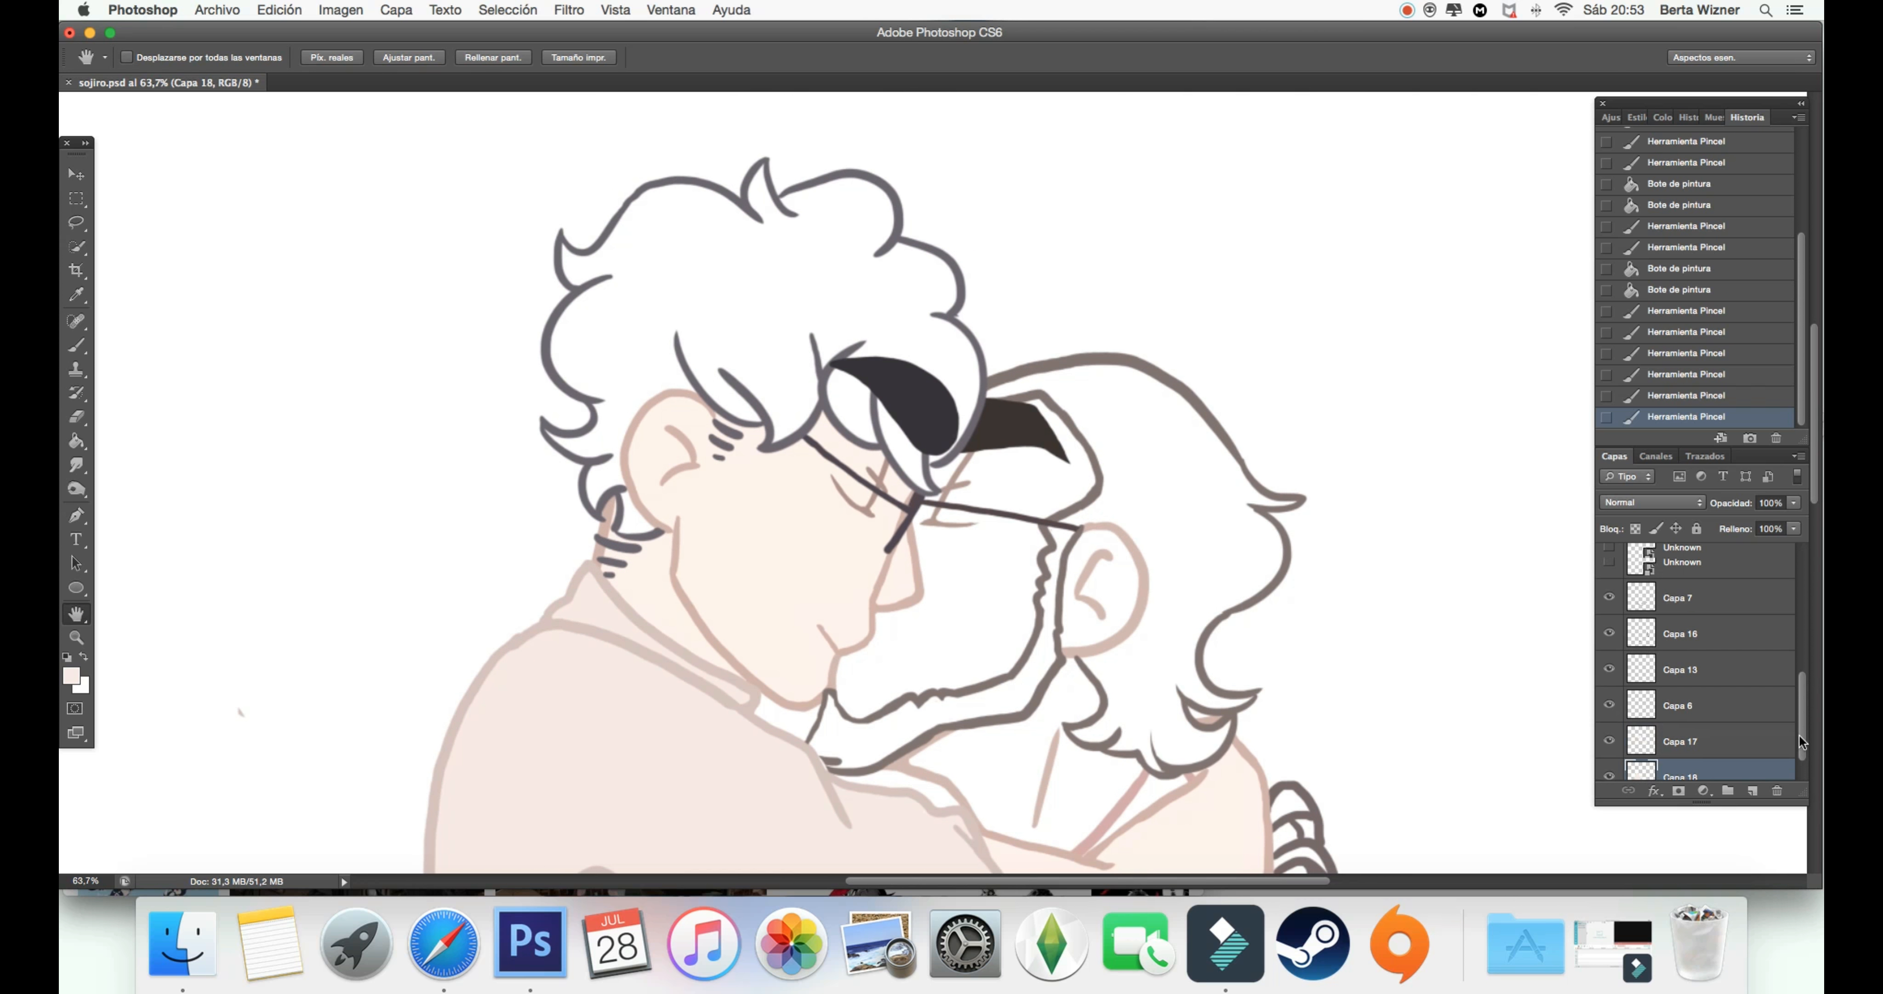
Step: Paint the left man's curly hair a desaturated muted gray on its own layer
click(86, 692)
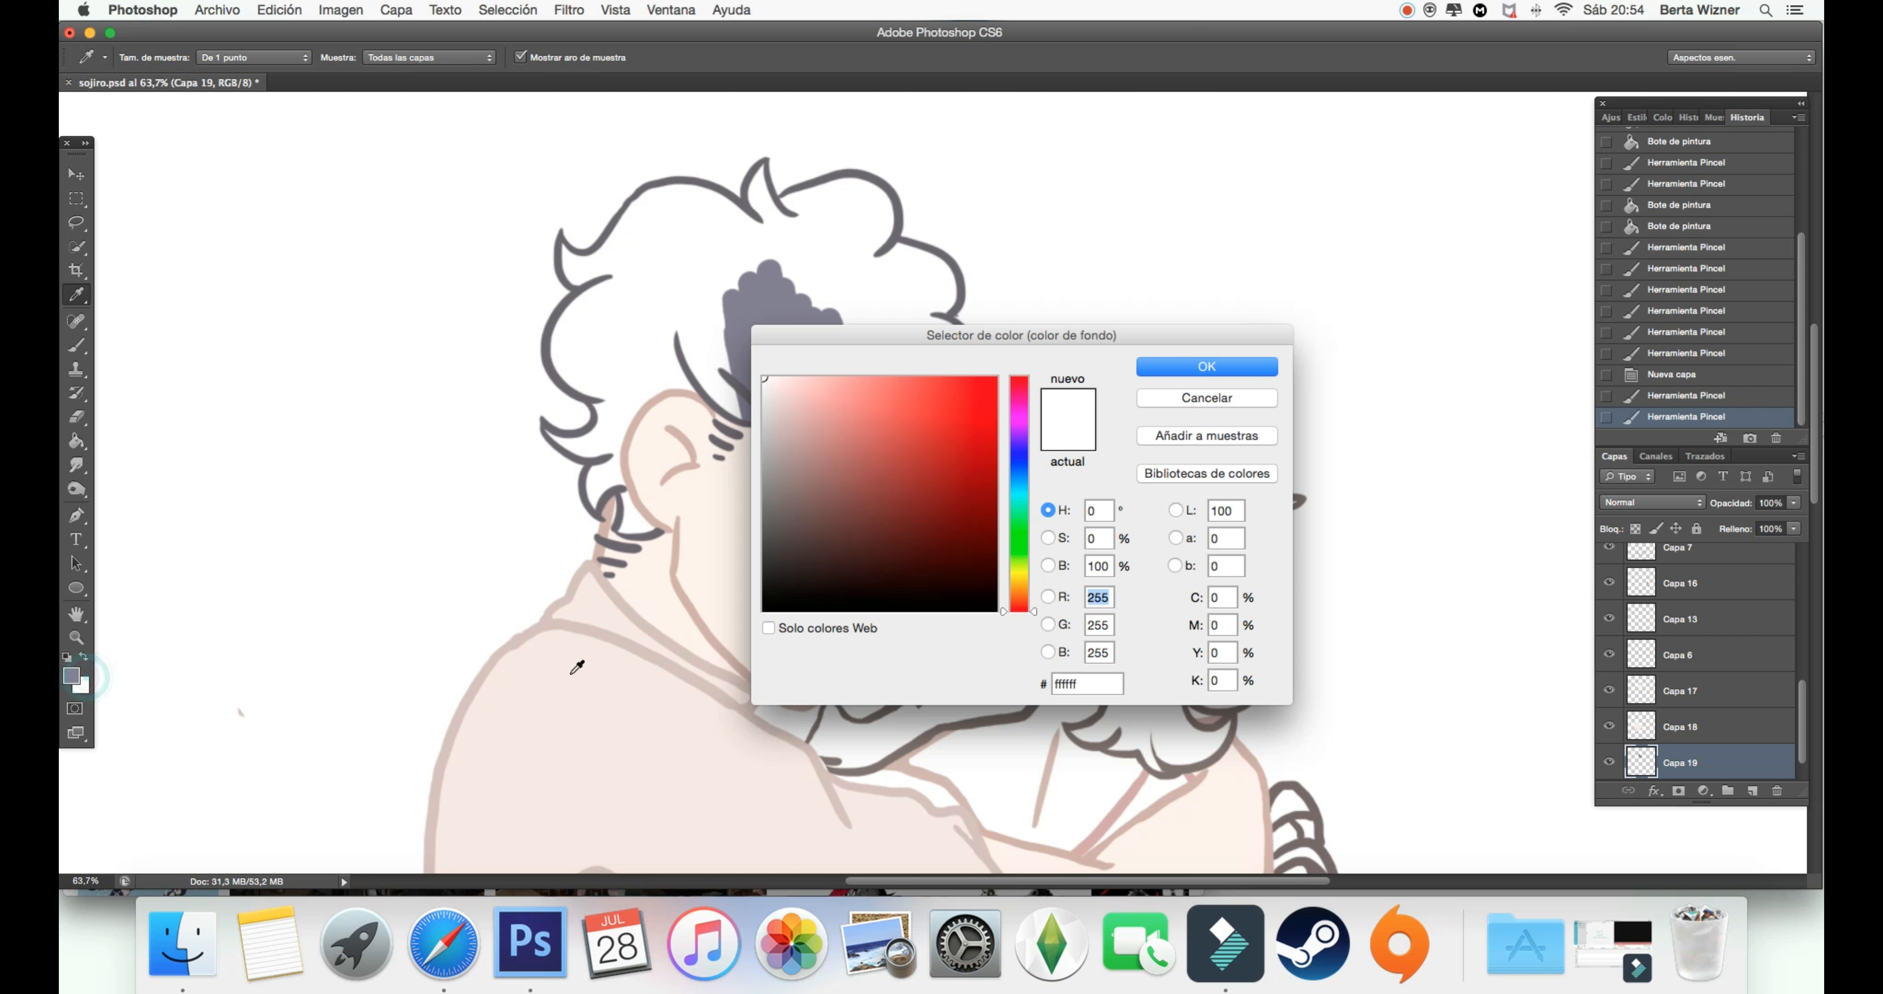
click(1206, 367)
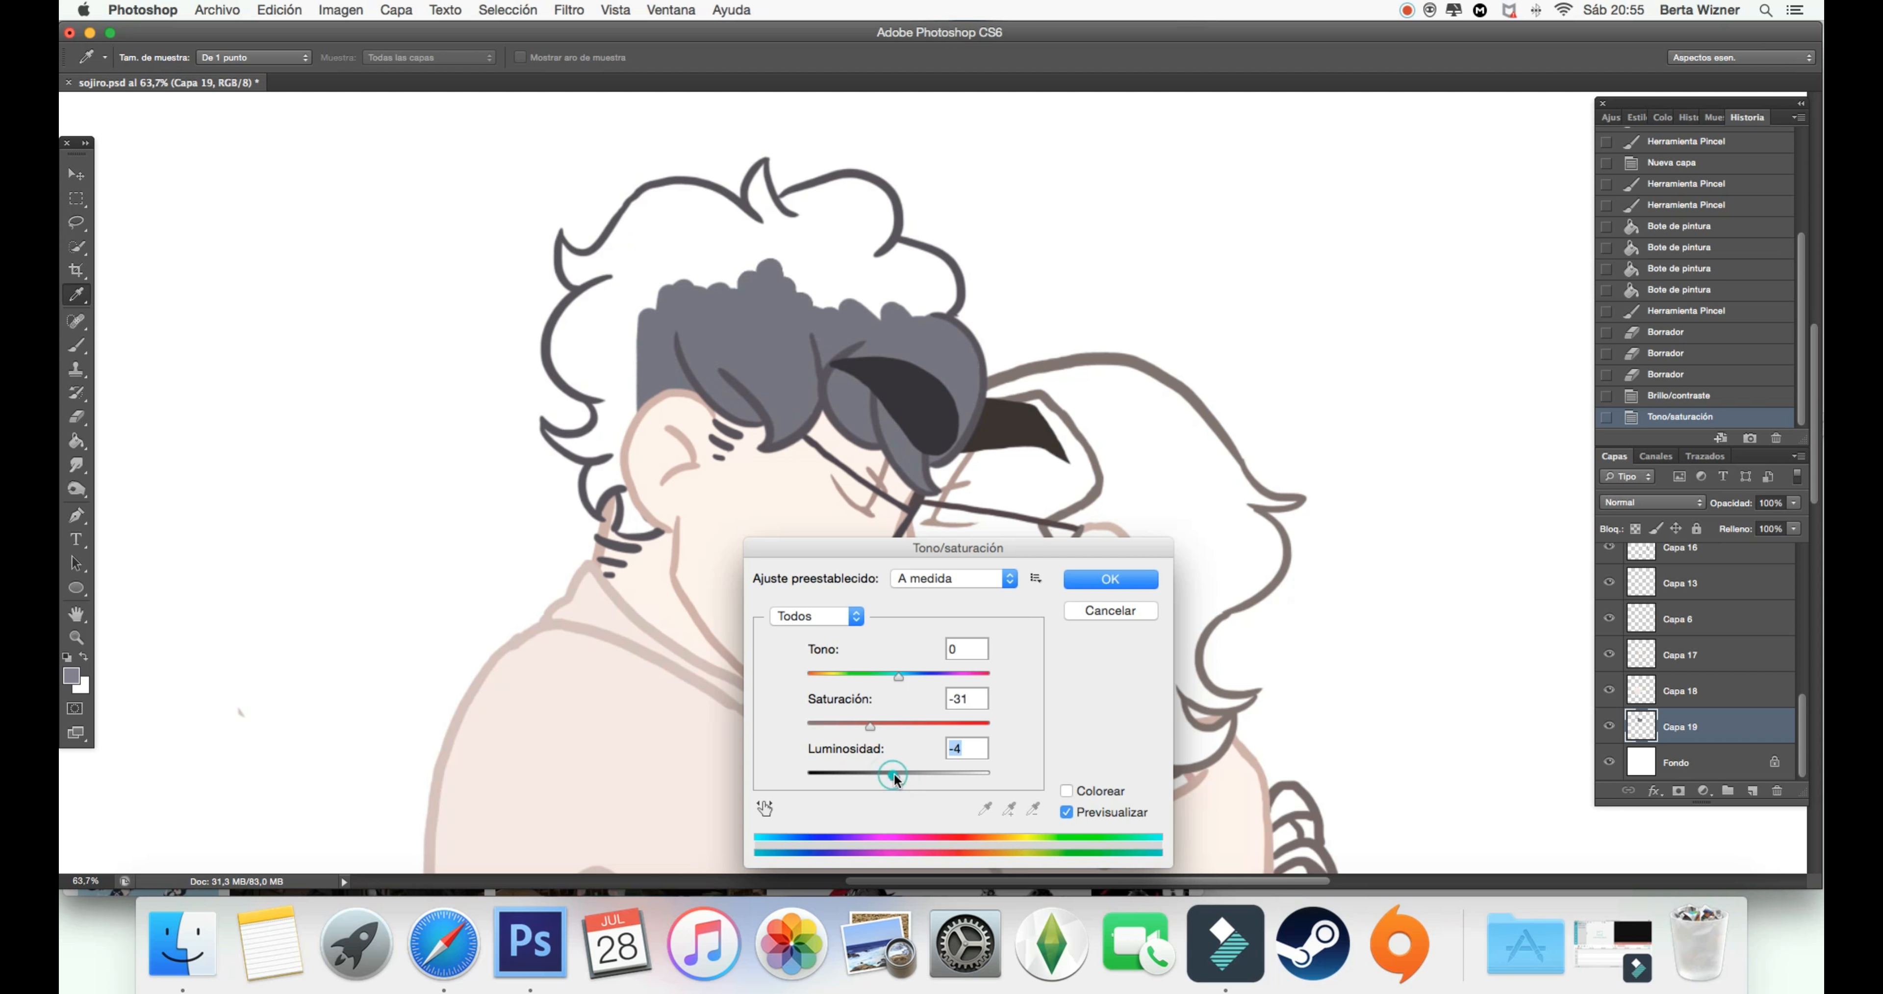
click(1110, 579)
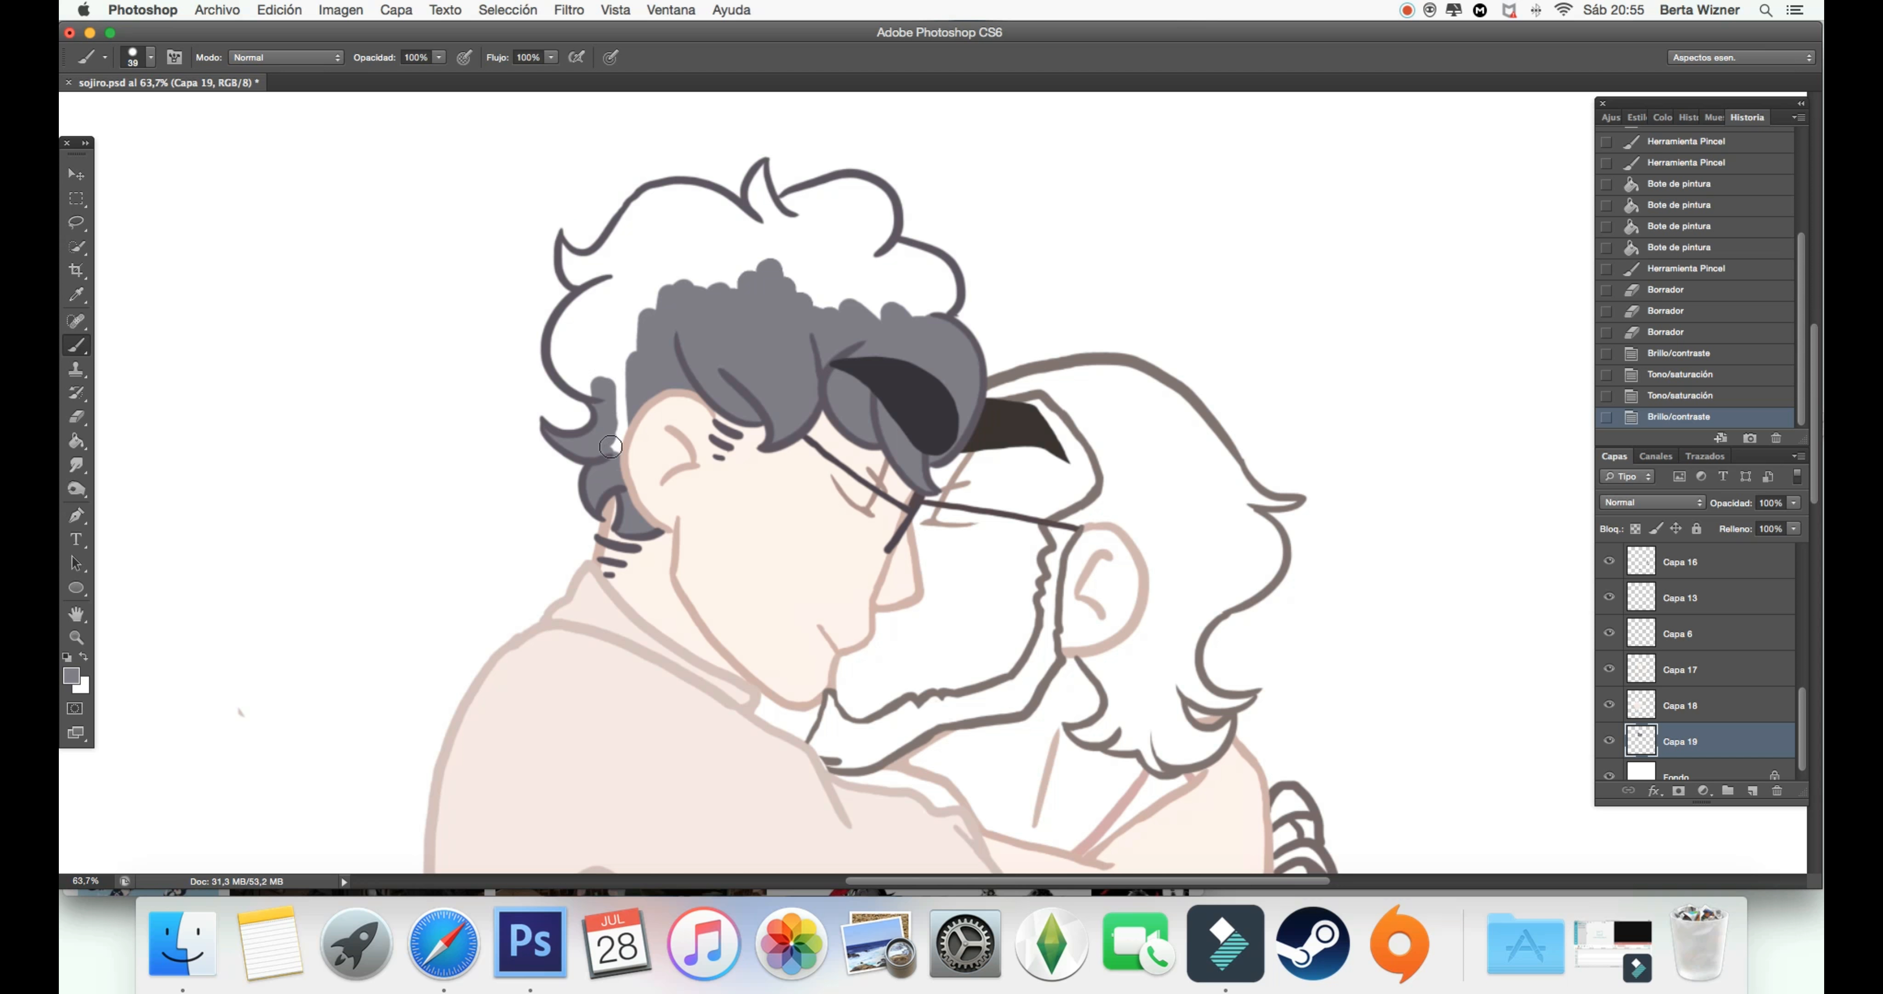
drag(612, 445, 820, 192)
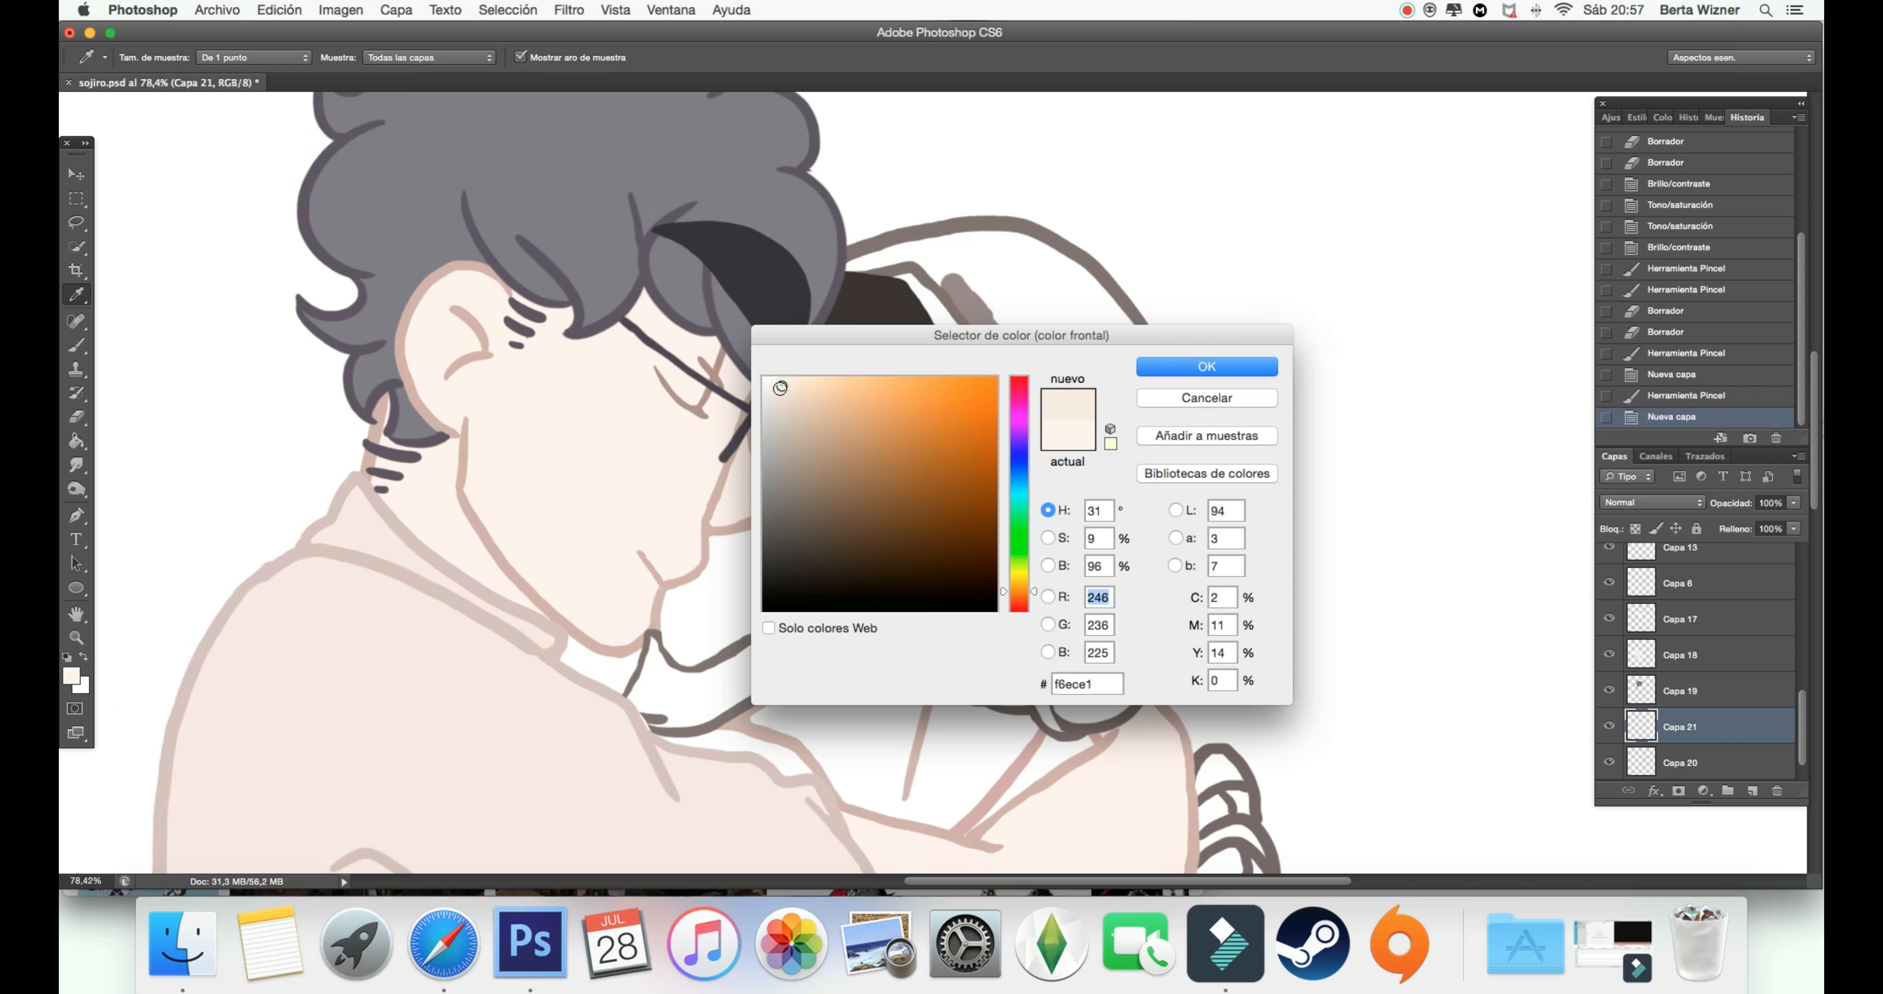
Step: Confirm the pale skin colour used for soft face shading on the bearded man
click(1206, 366)
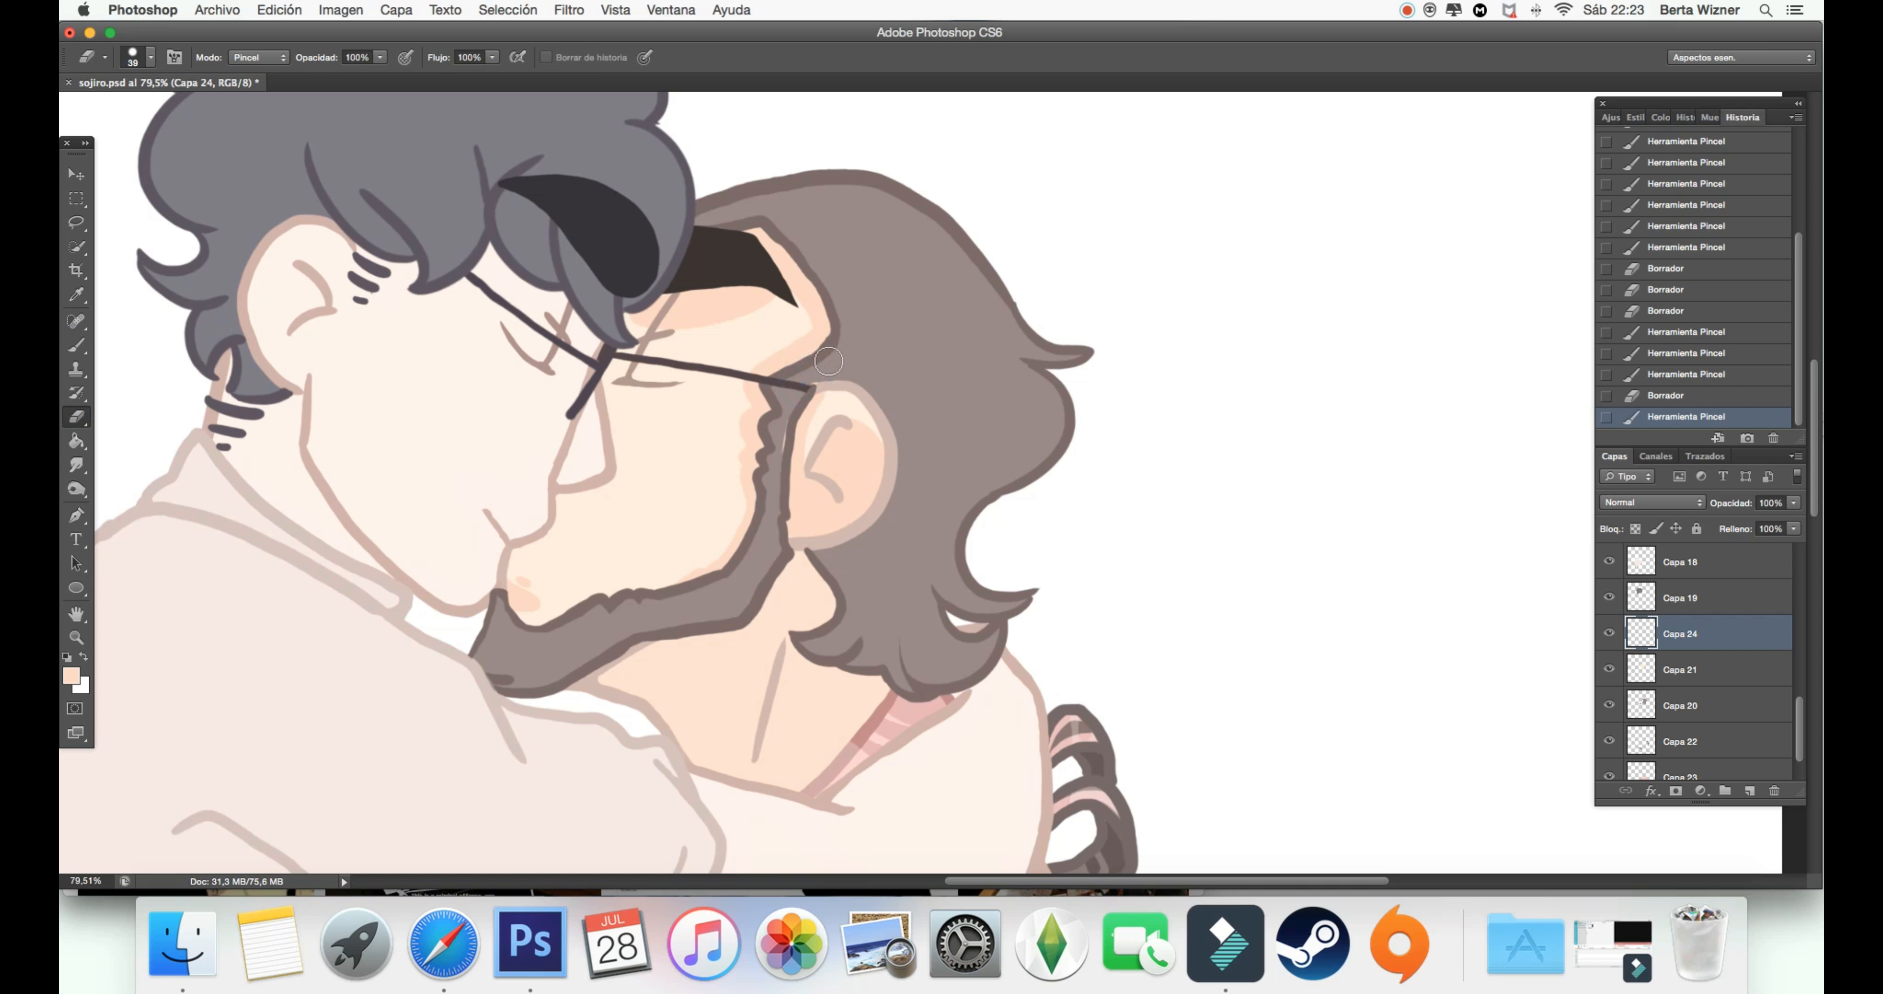
Step: Brush peach shadow along the bearded man's neck under the beard and darken inside his ear
drag(829, 360, 766, 626)
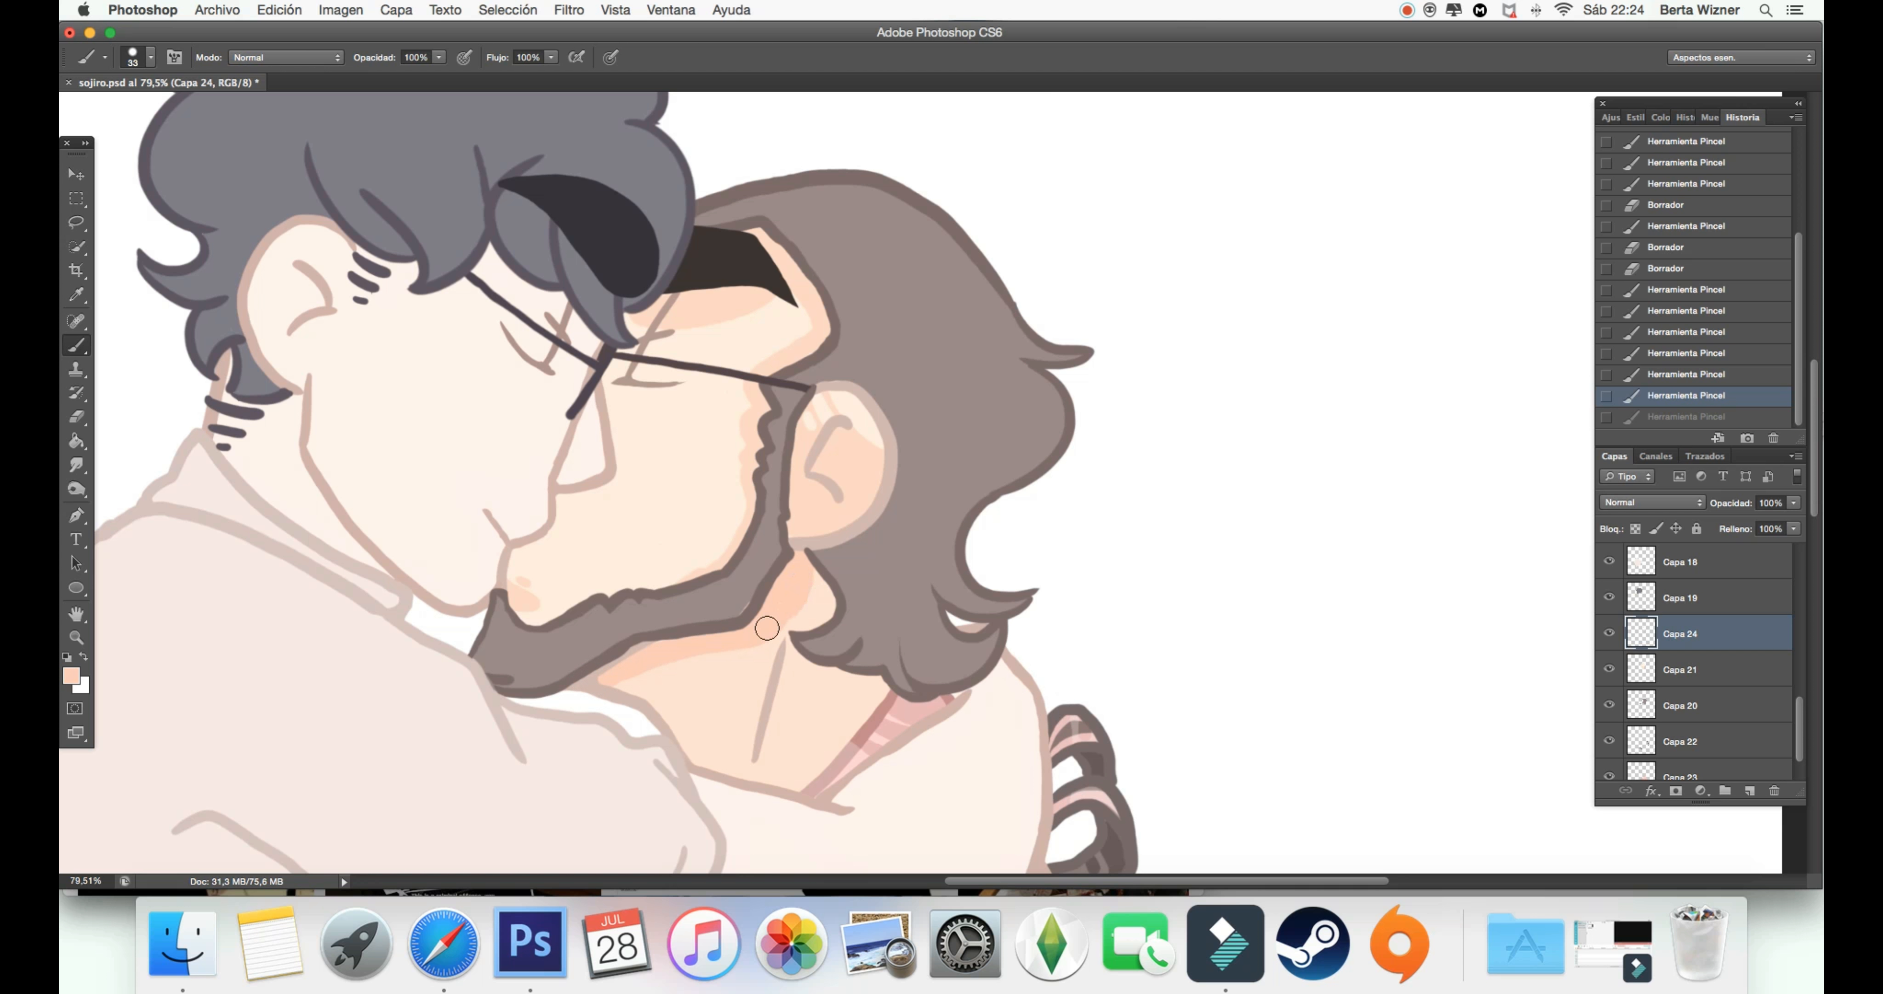
drag(767, 627, 675, 641)
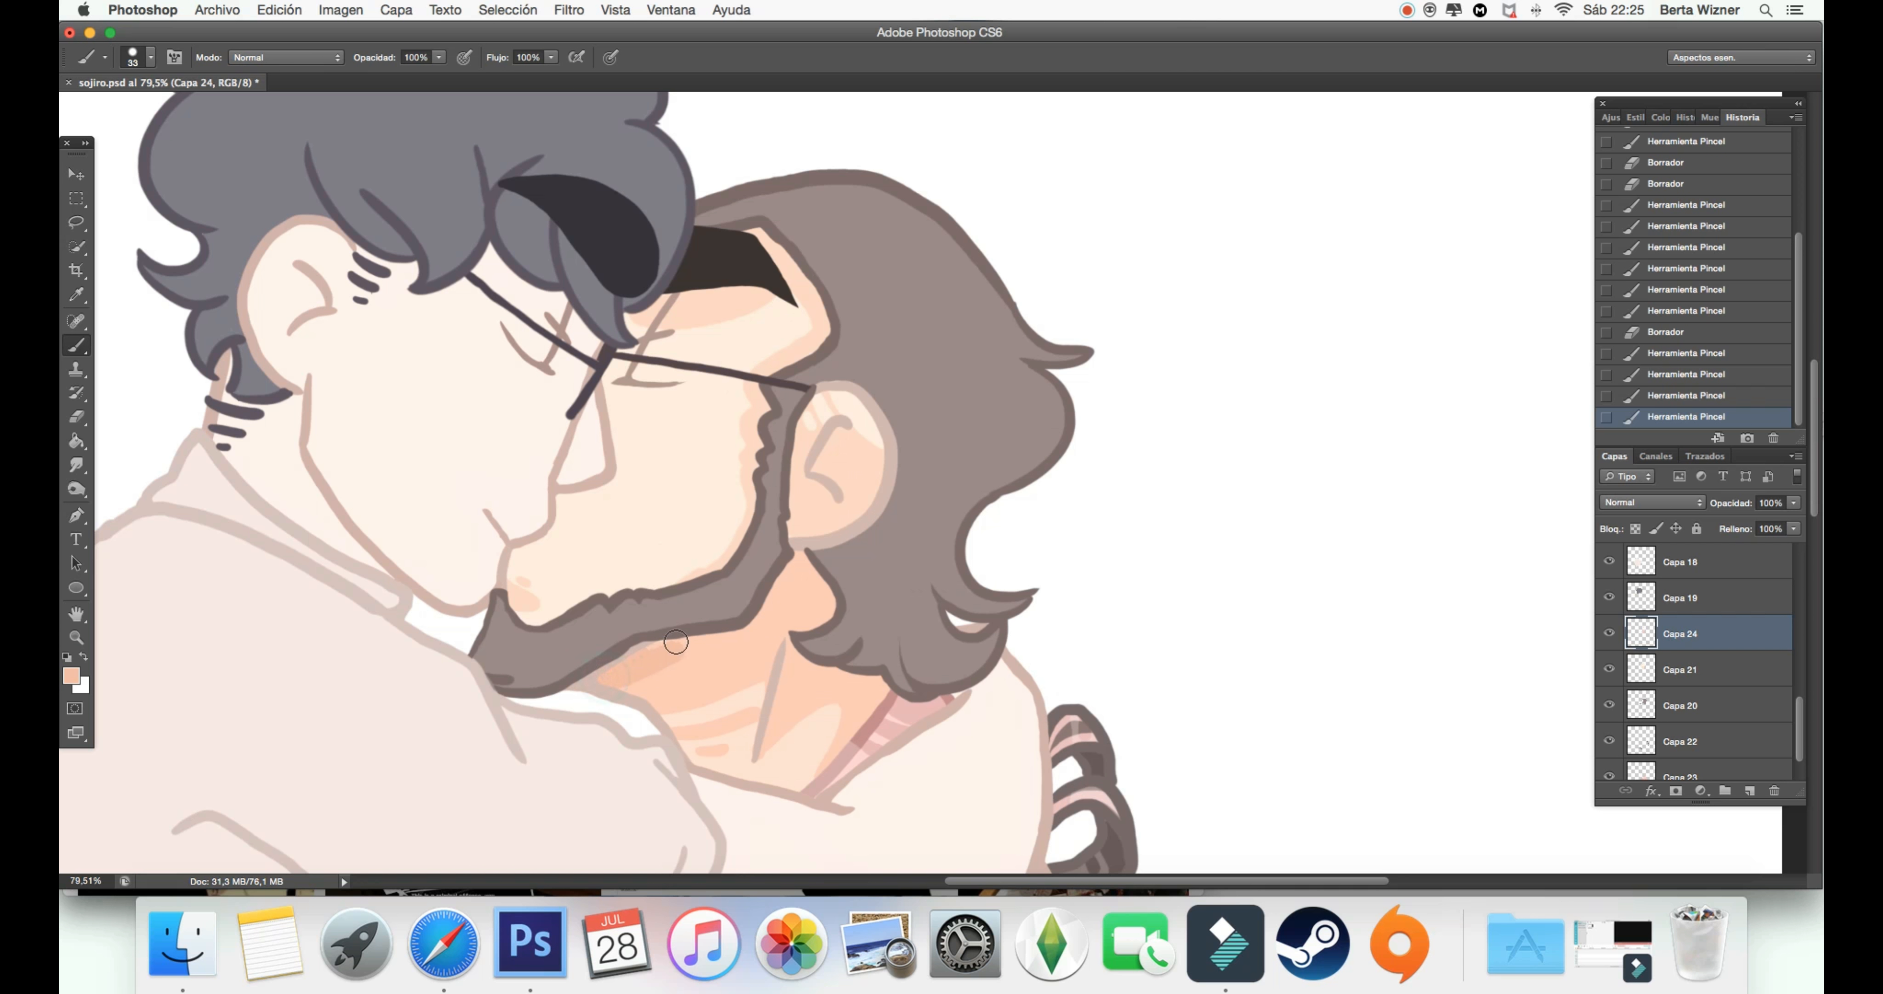
drag(676, 640, 788, 576)
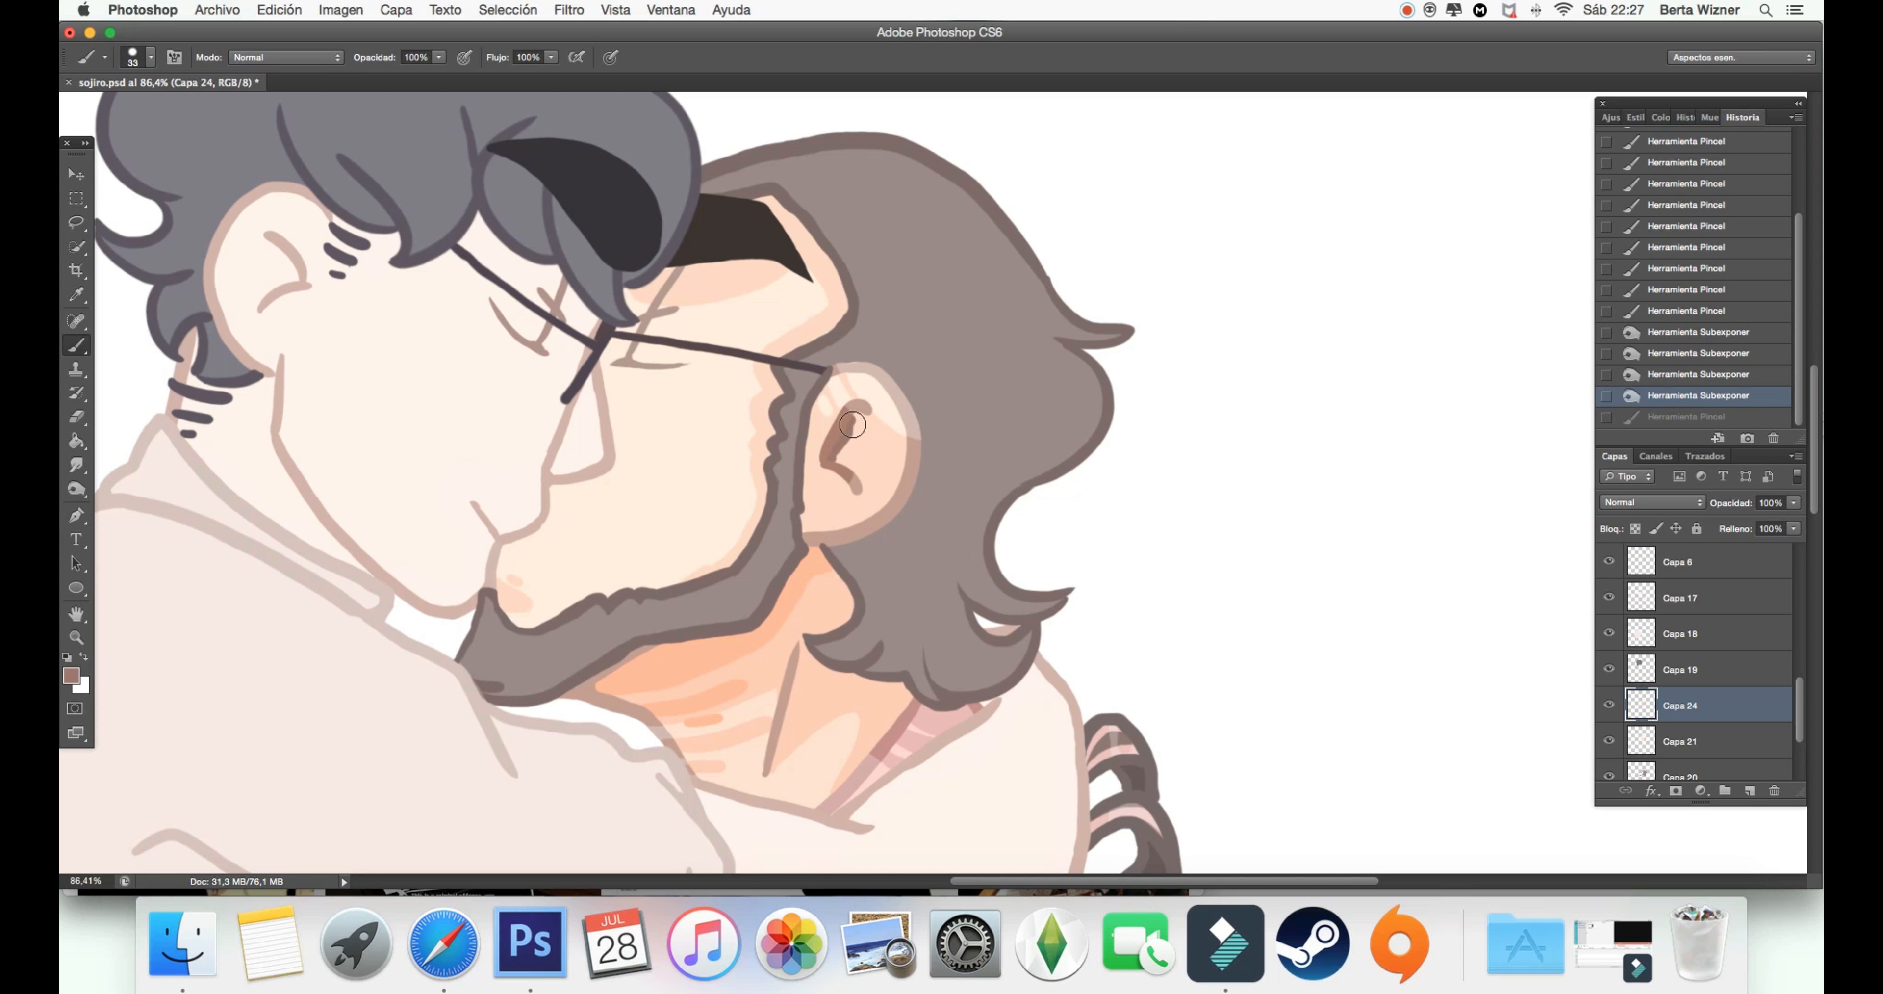
click(71, 677)
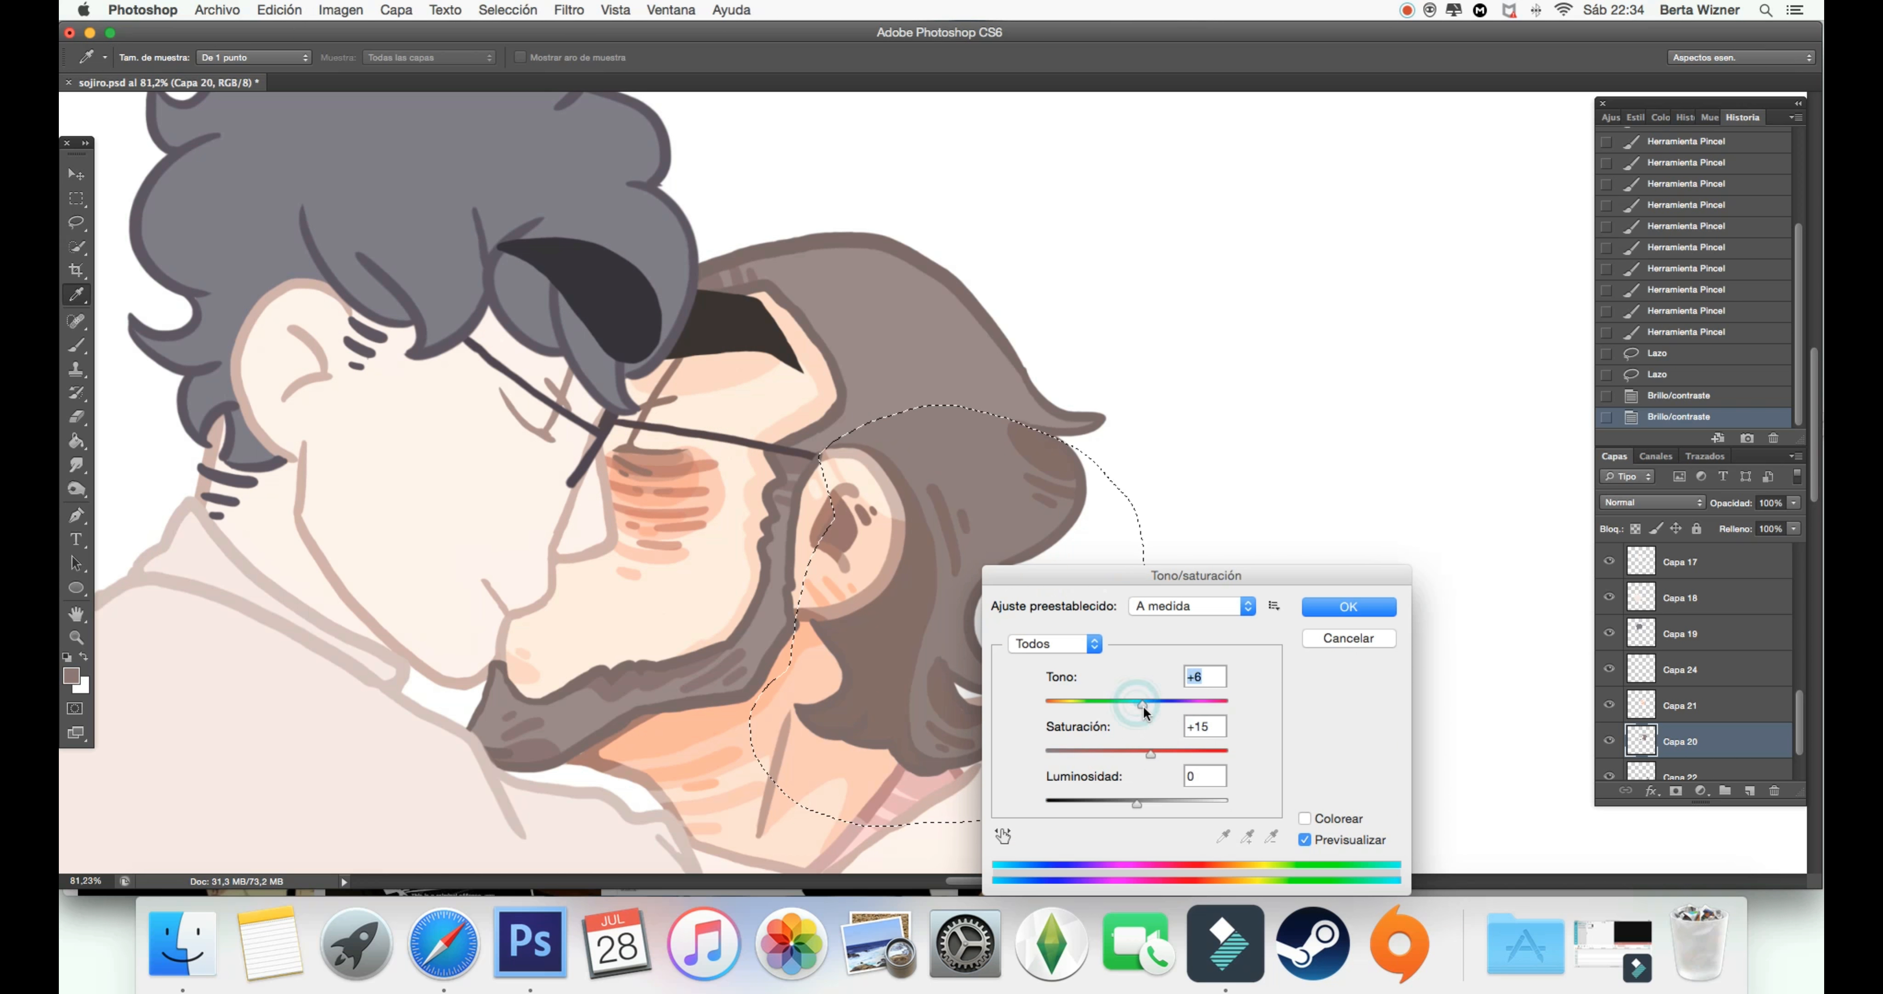
Step: Finalise the blush tint, shade the sleeve in pink and choose a pale peach highlight colour
click(1349, 606)
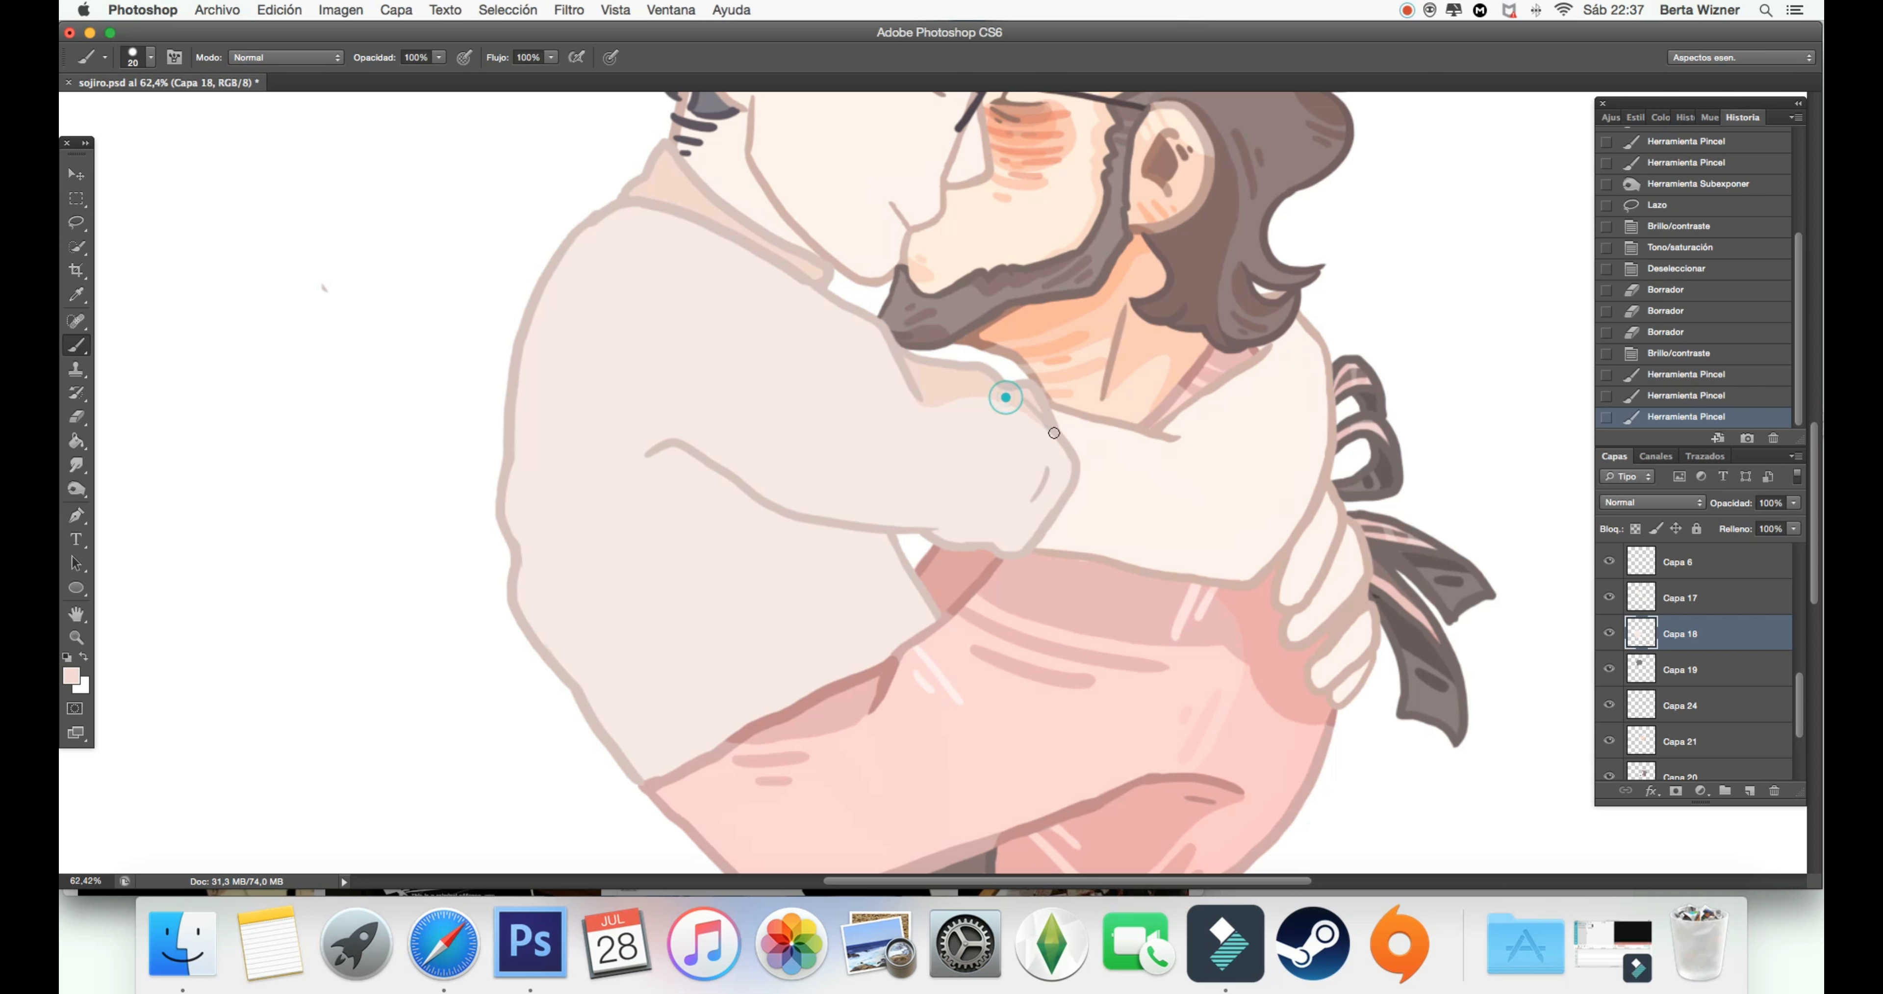
drag(1005, 396, 620, 744)
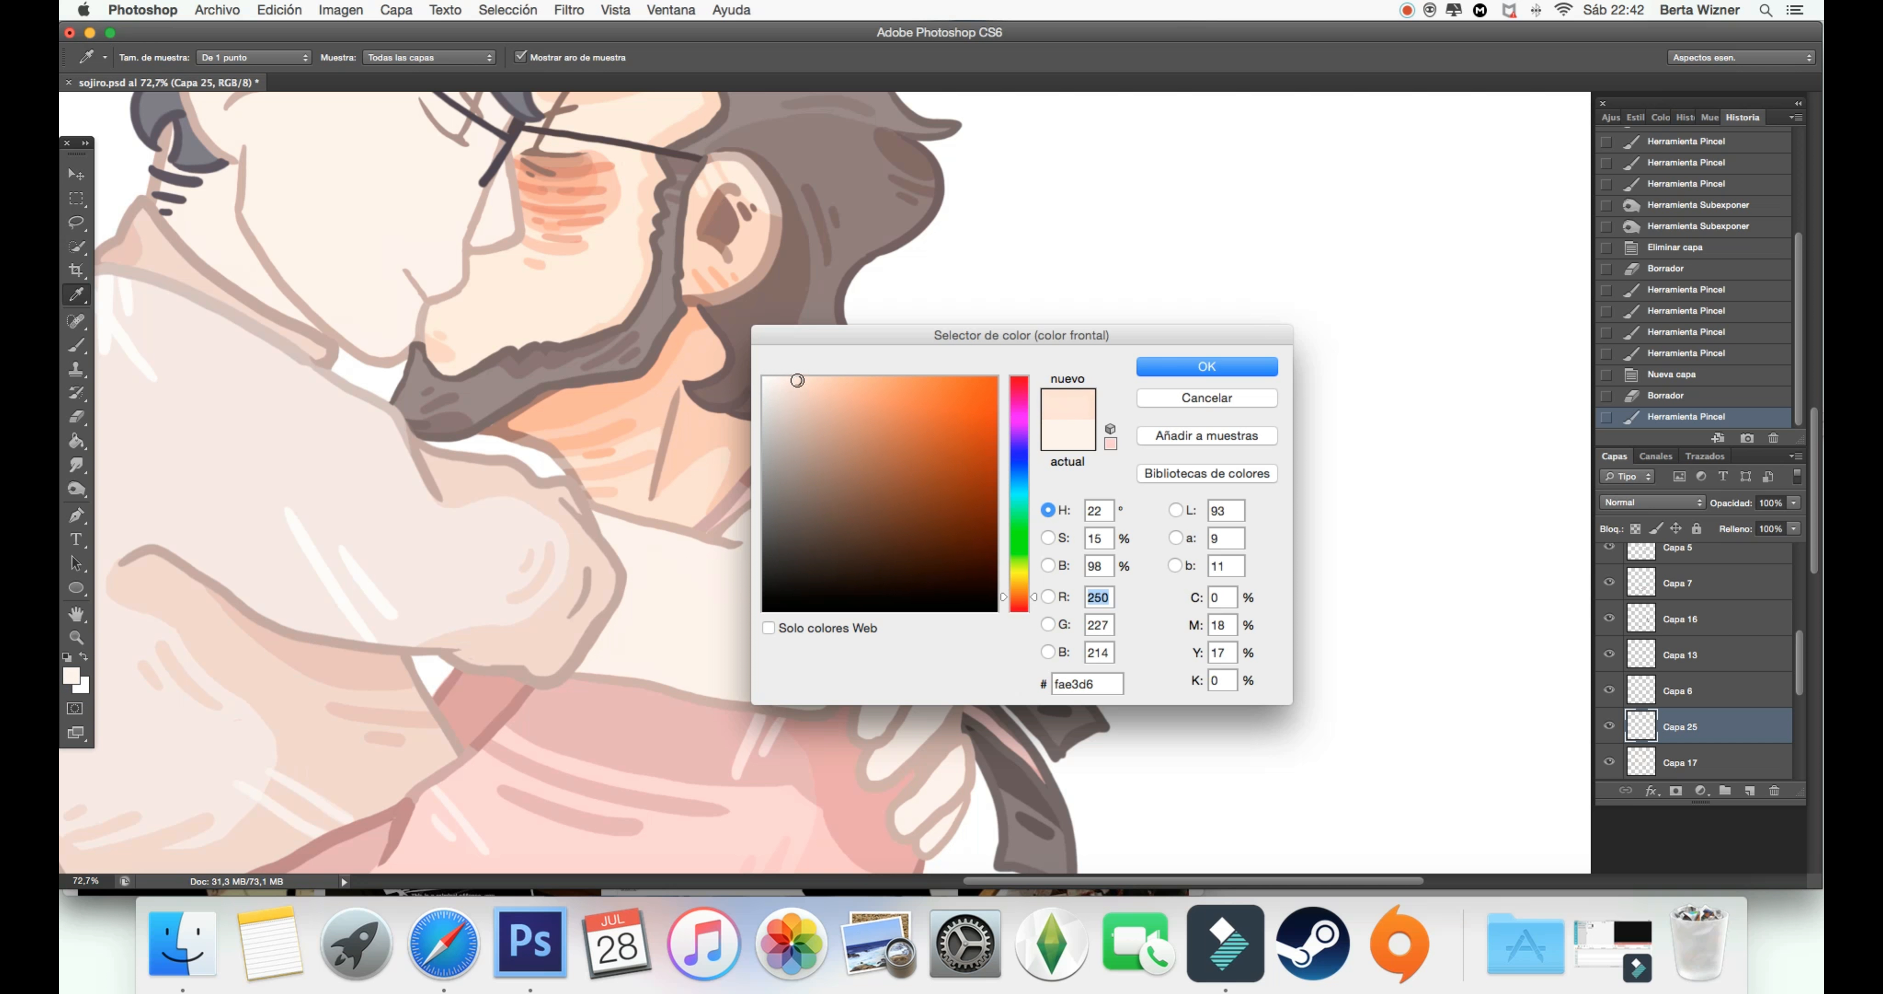
click(1206, 367)
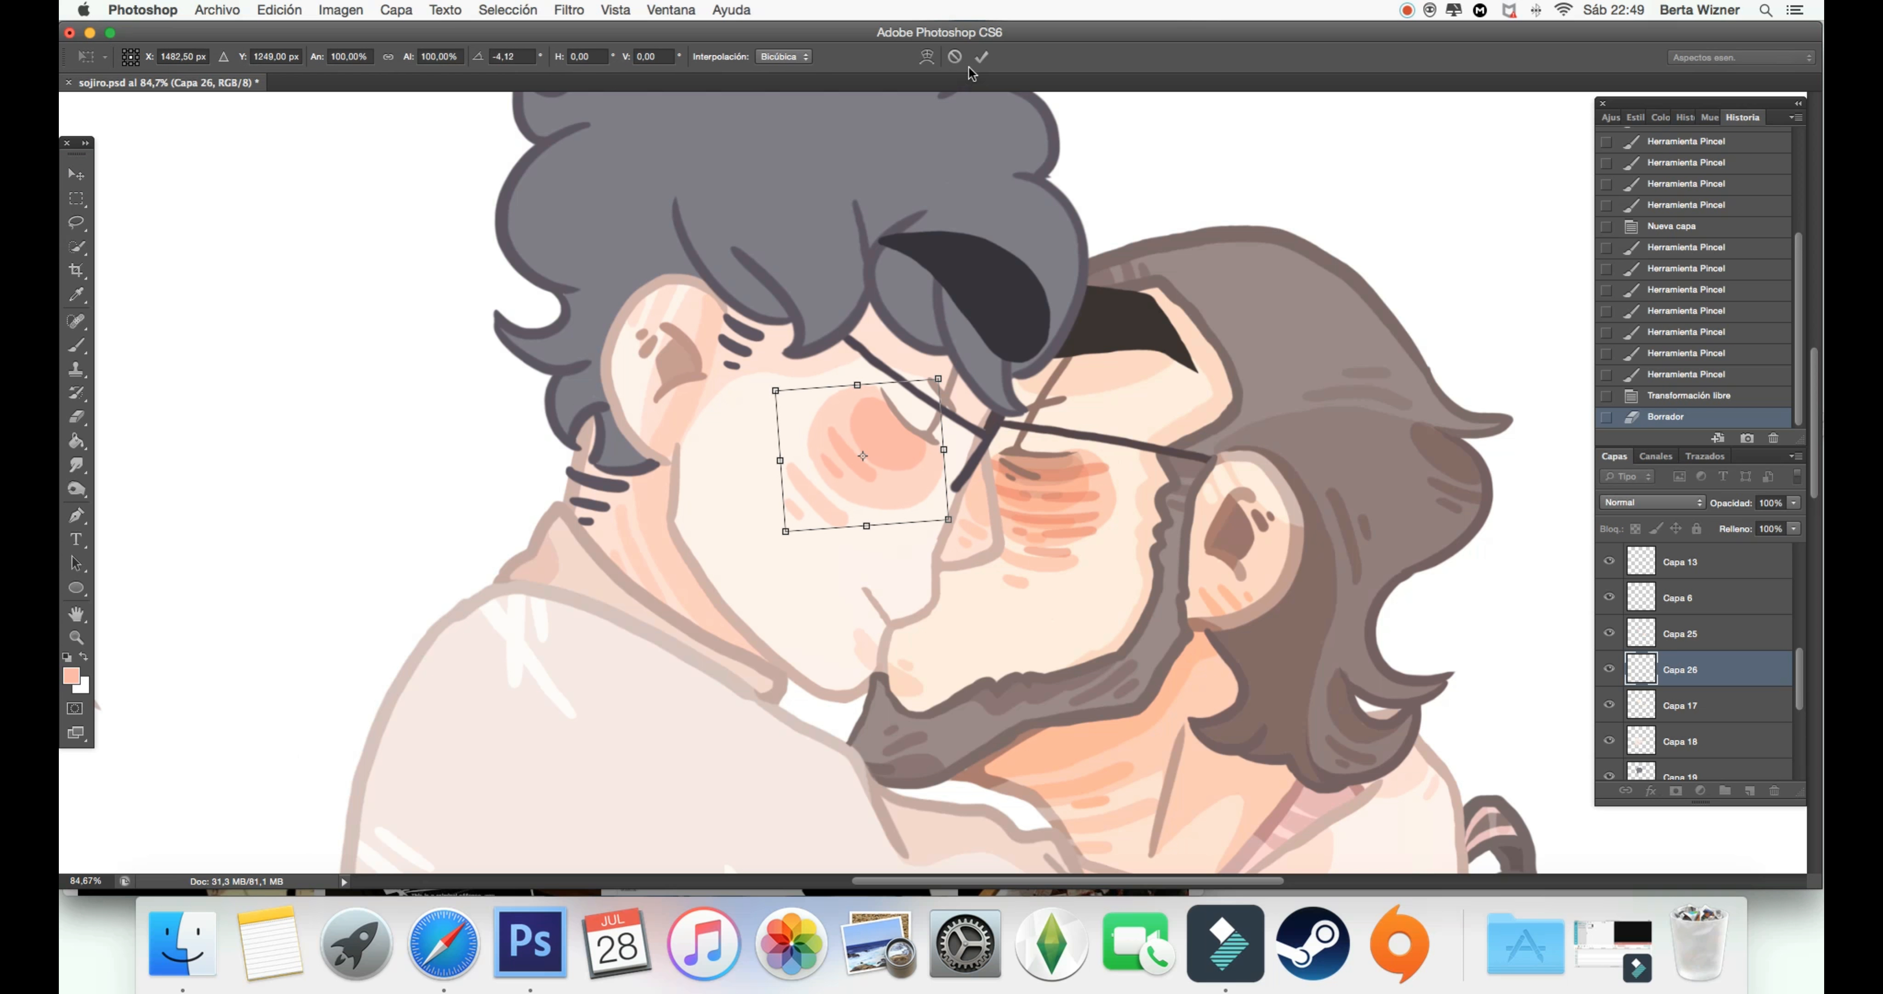
Step: Commit the resized blush, add a lighter strand to the gray hair and warm the head's colours
click(71, 678)
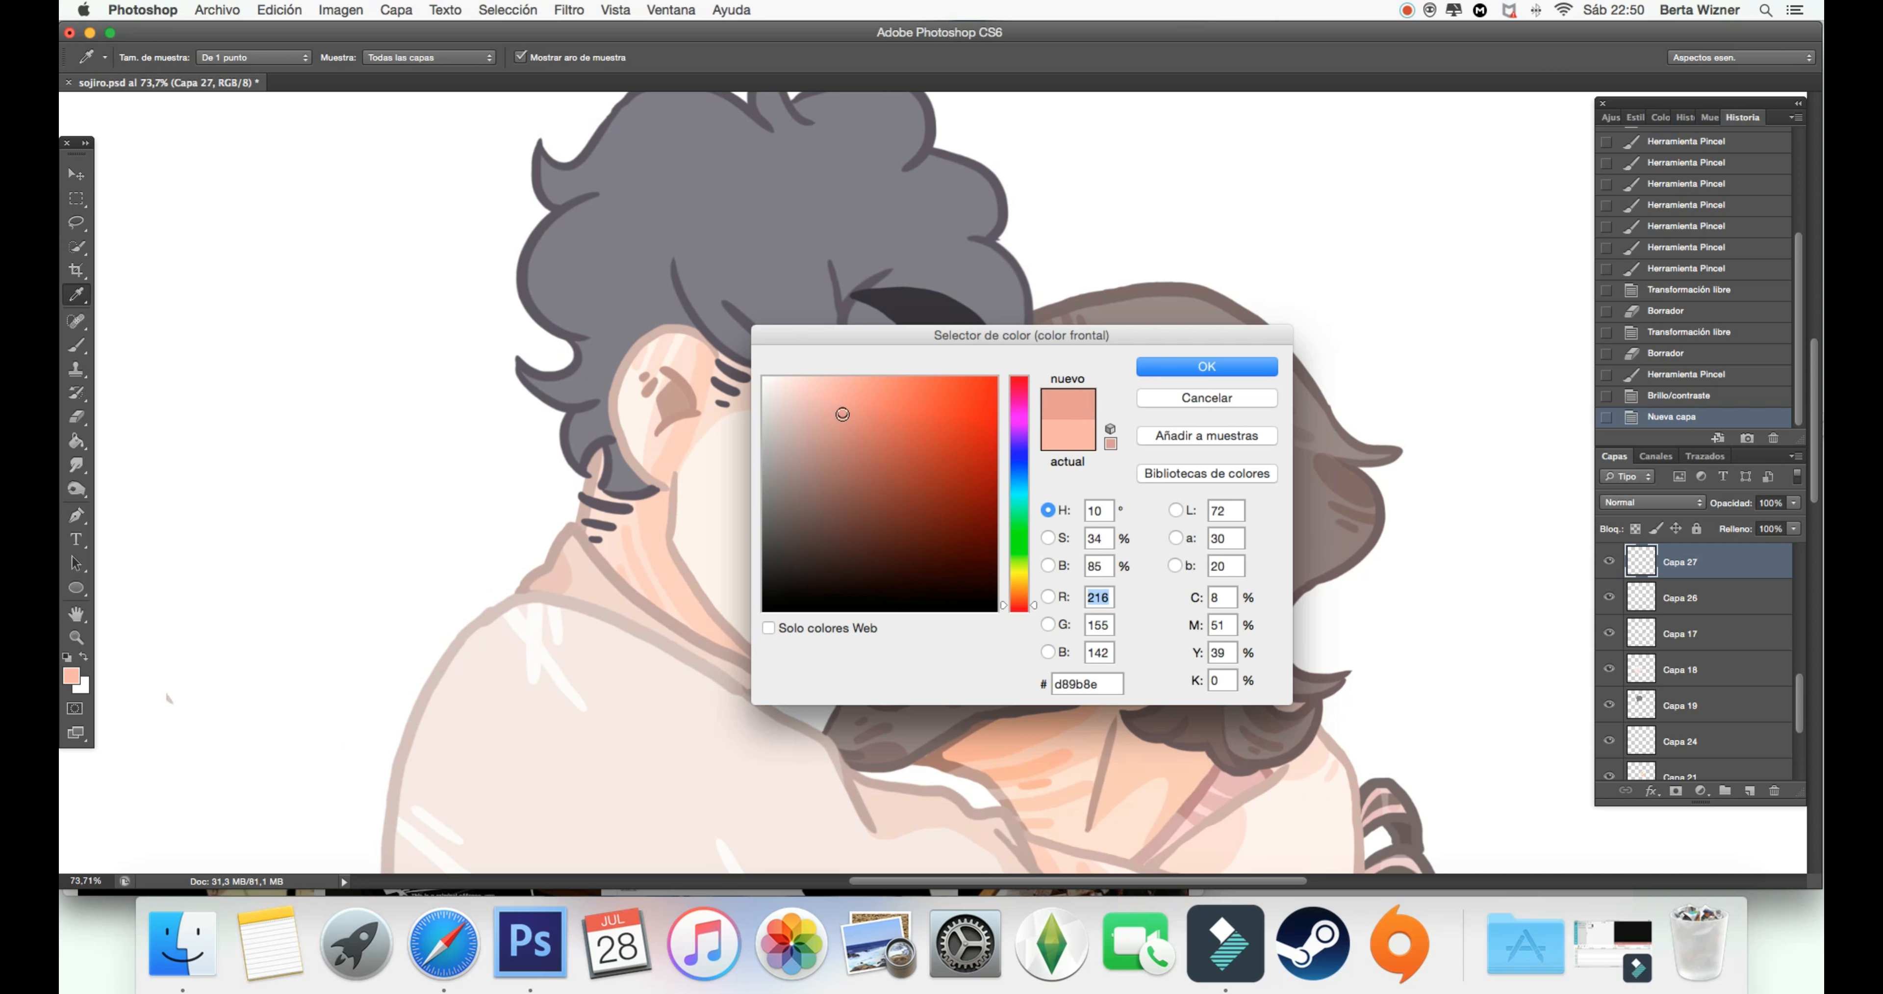
click(1206, 367)
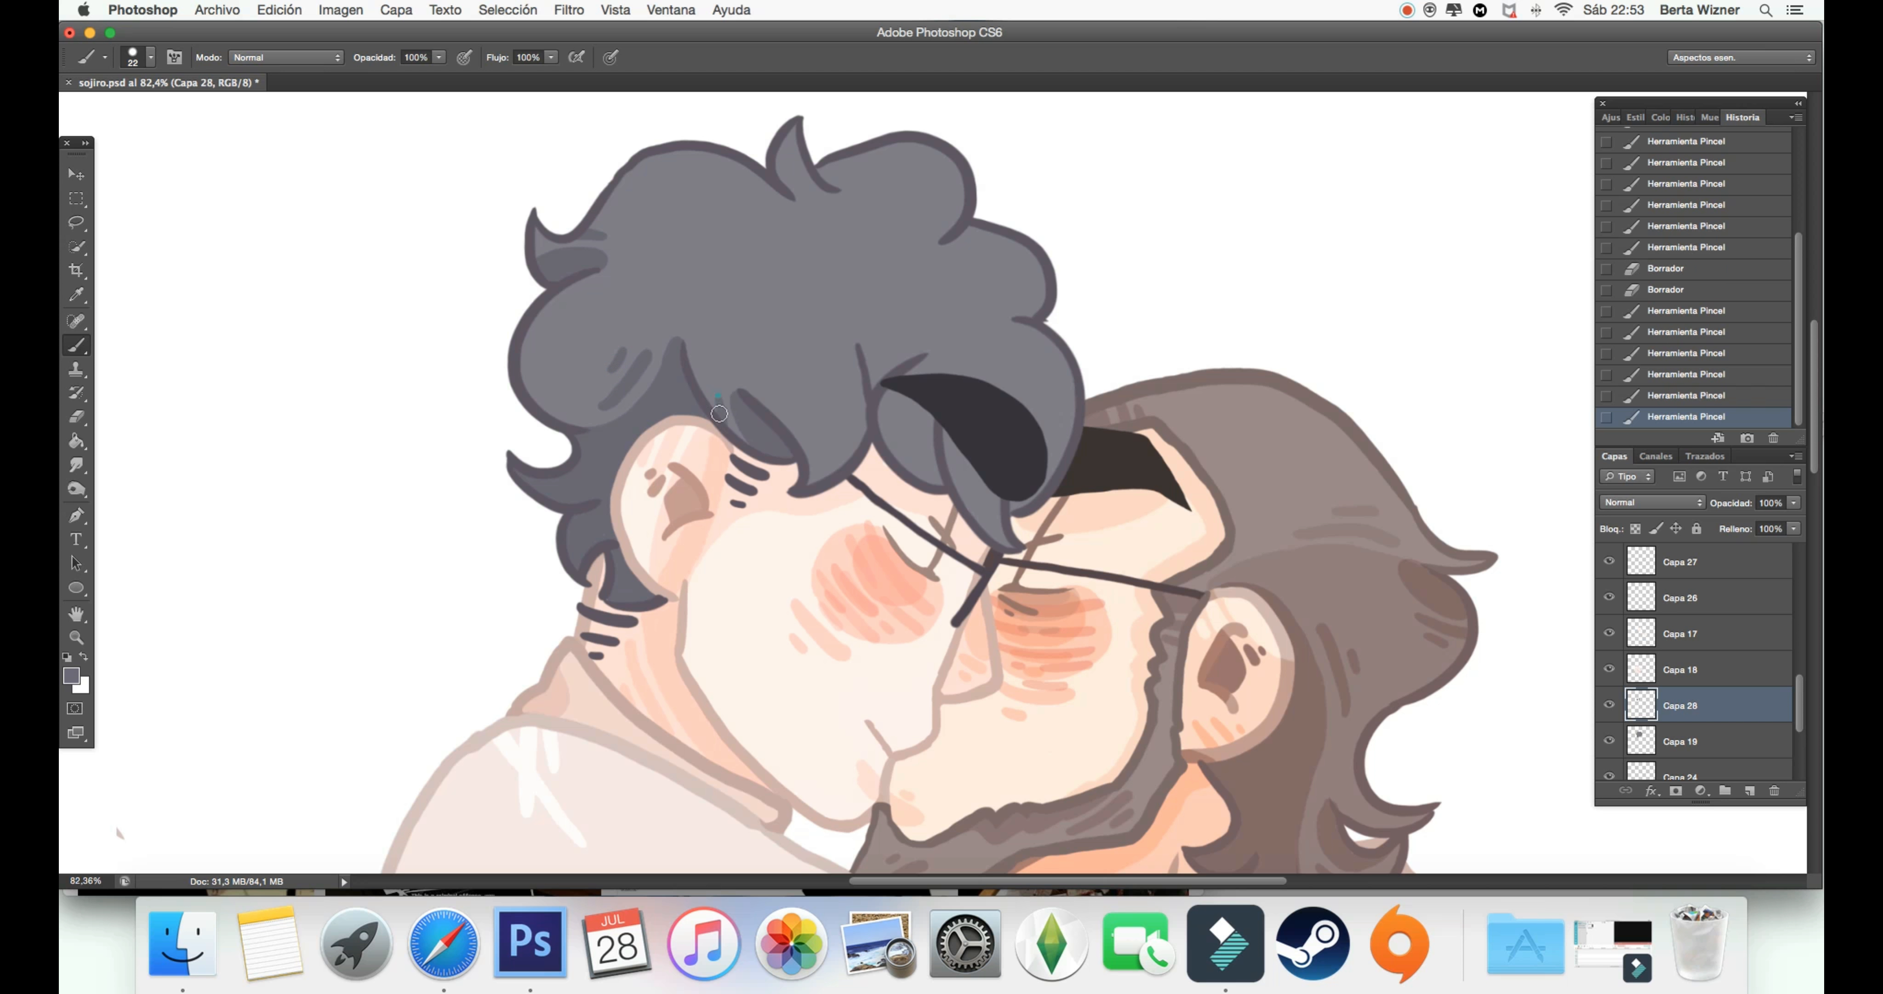
click(77, 226)
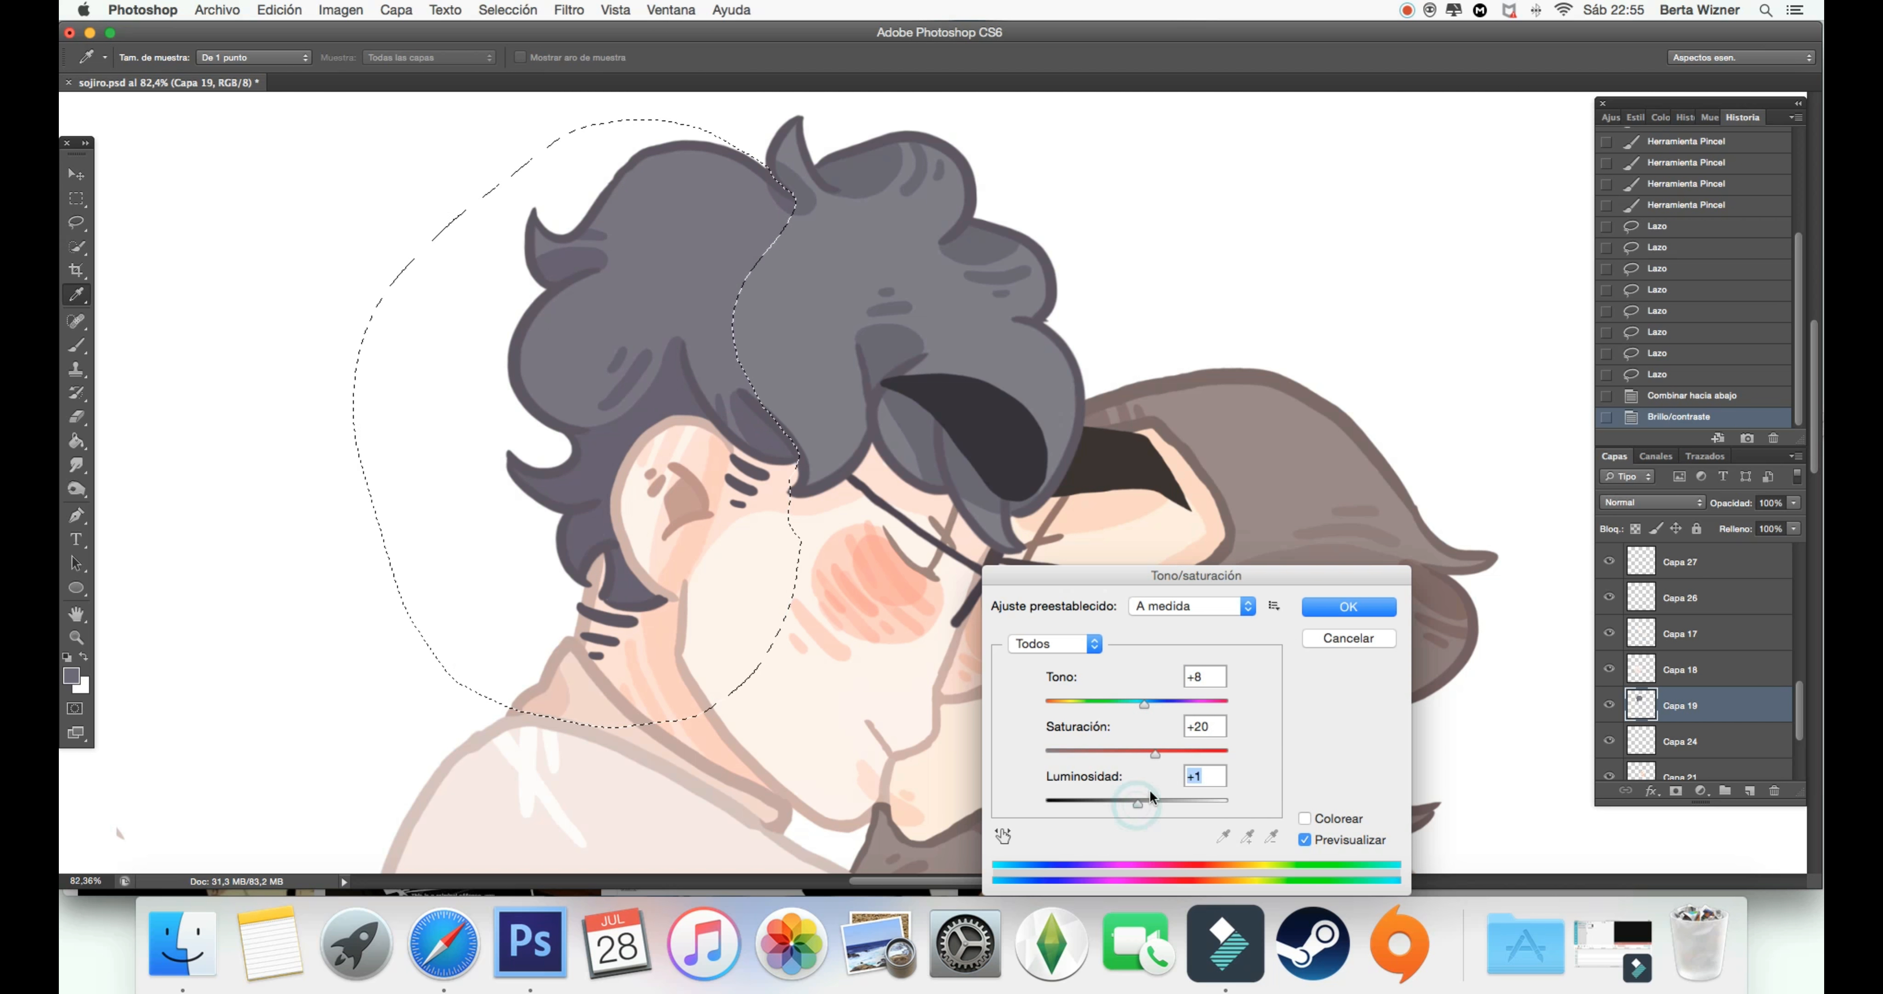
click(1348, 606)
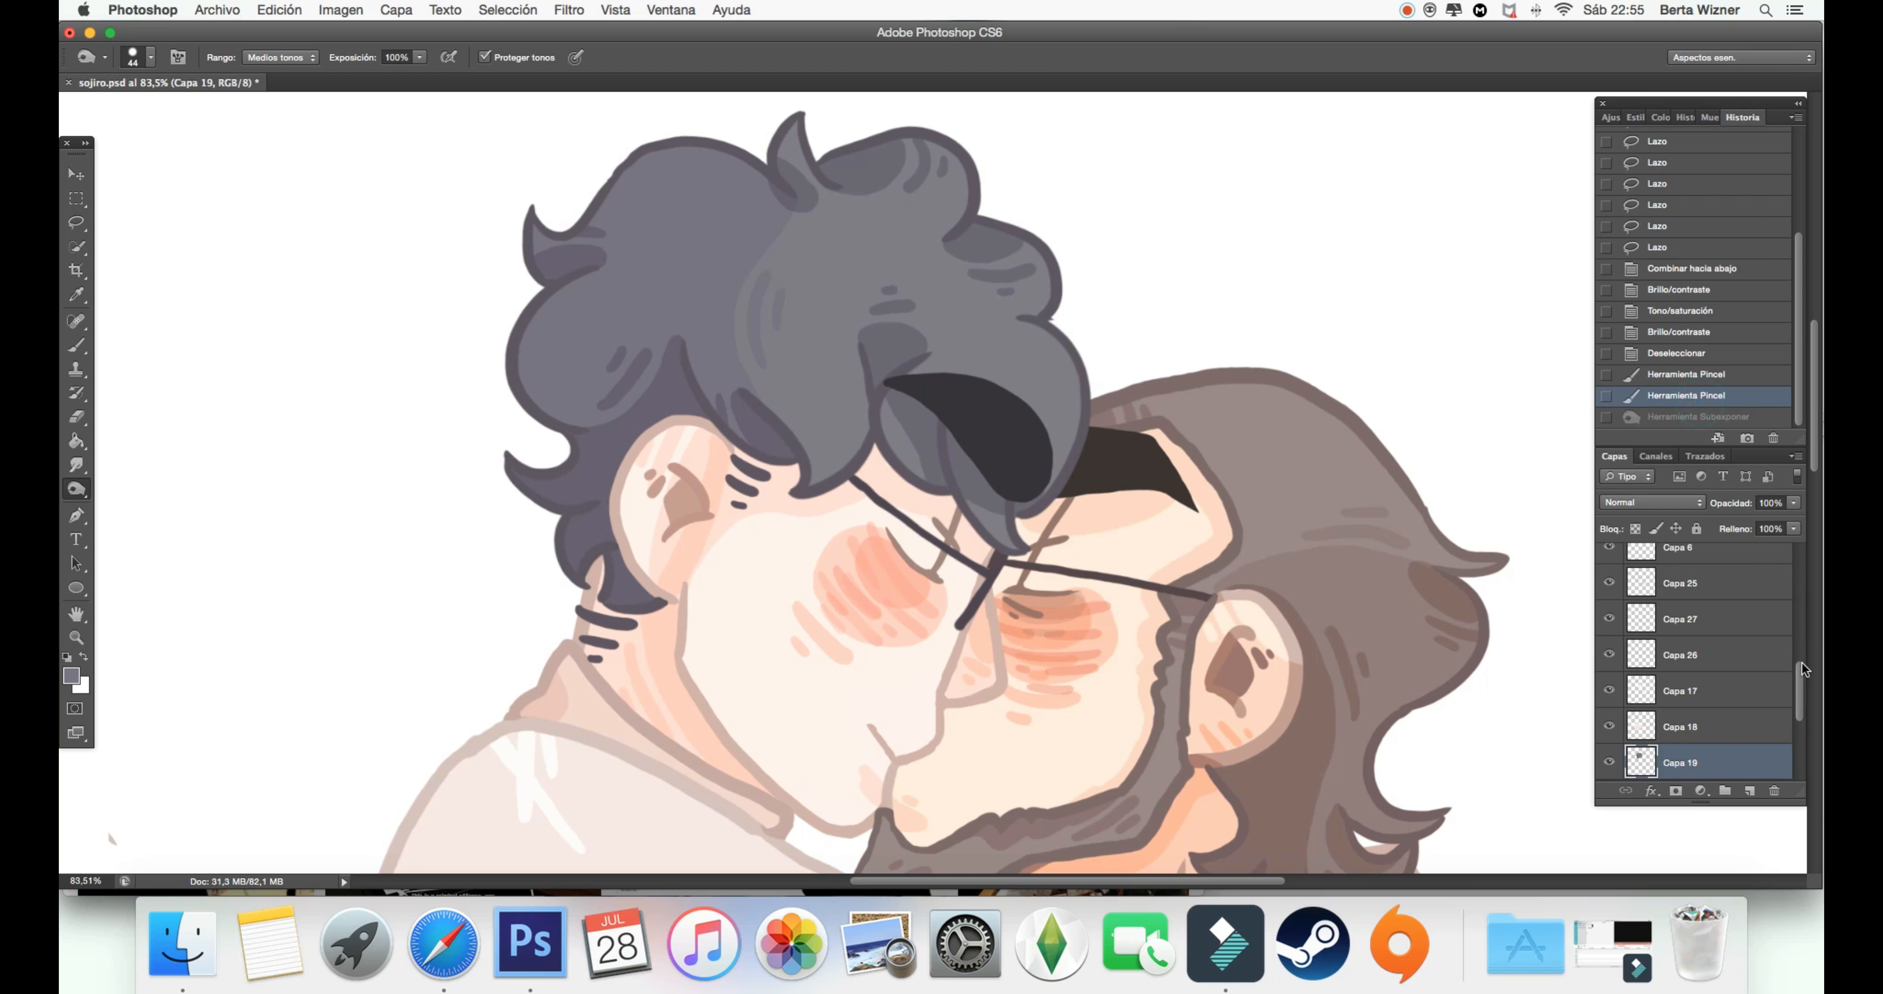